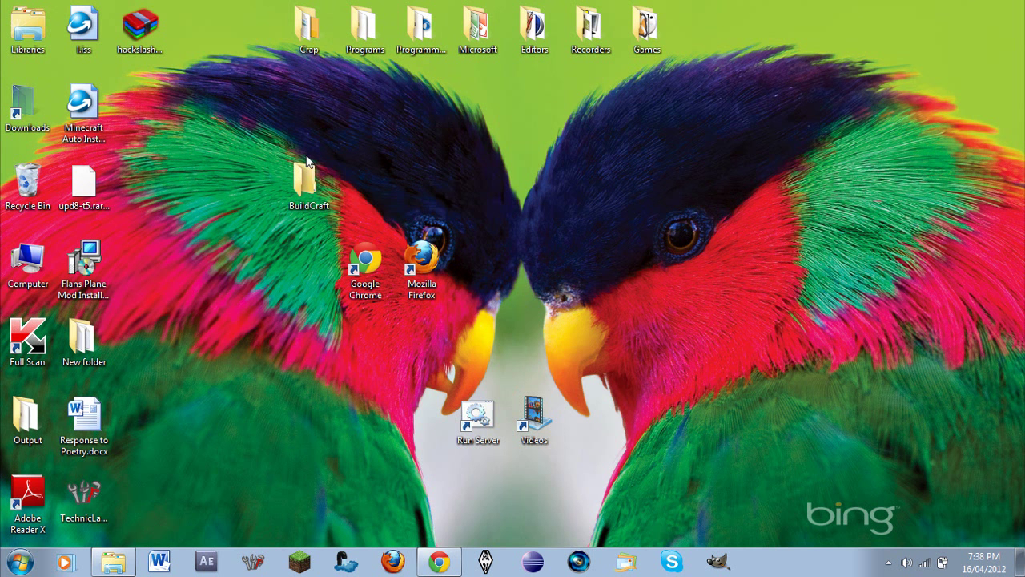
Step: Download minecraft_server.jar from minecraft.net and save it into the BuildCraft folder
drag(308, 157, 198, 376)
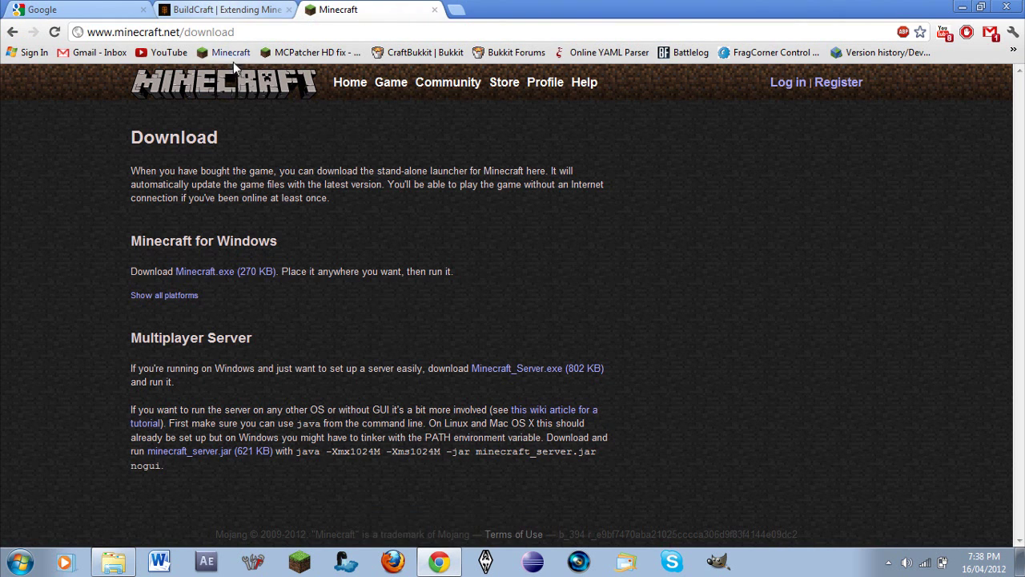
mouse_move(223, 452)
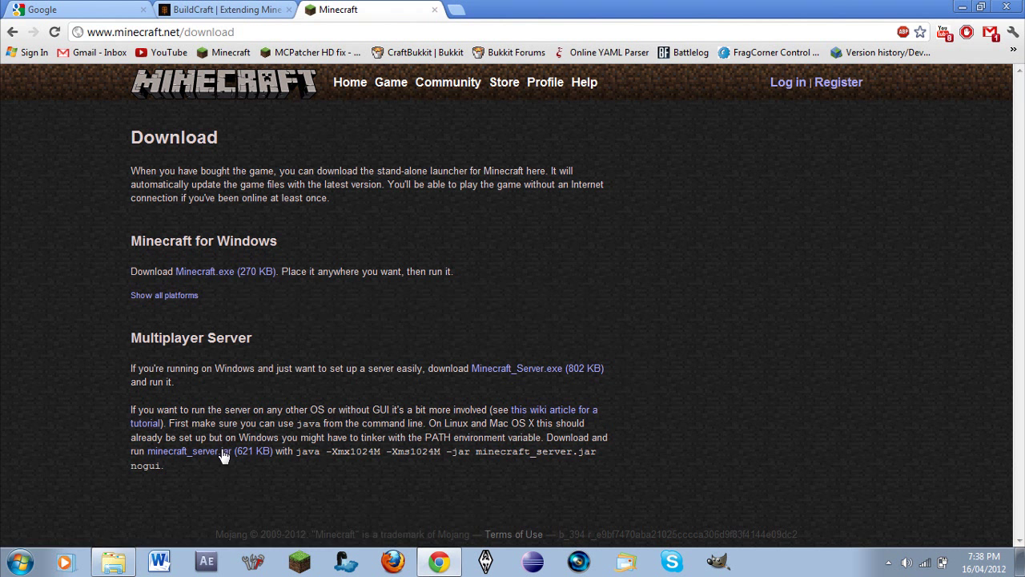
click(186, 32)
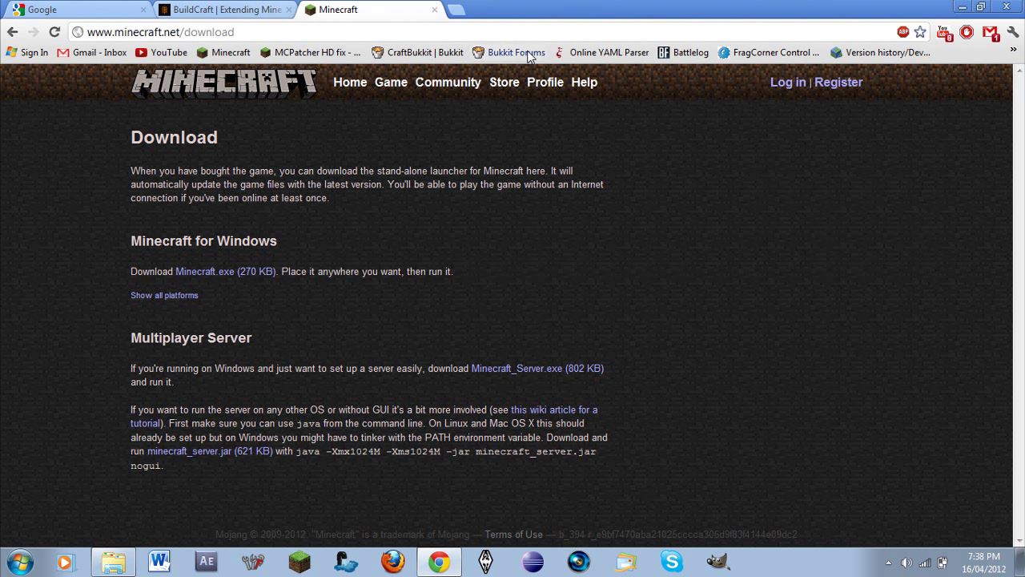
mouse_move(312, 182)
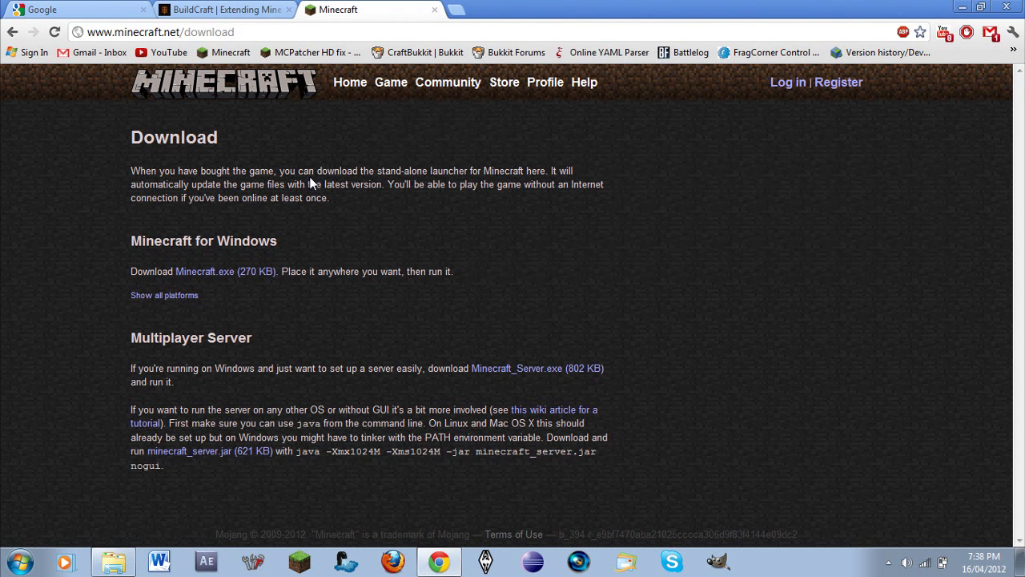
mouse_move(228, 96)
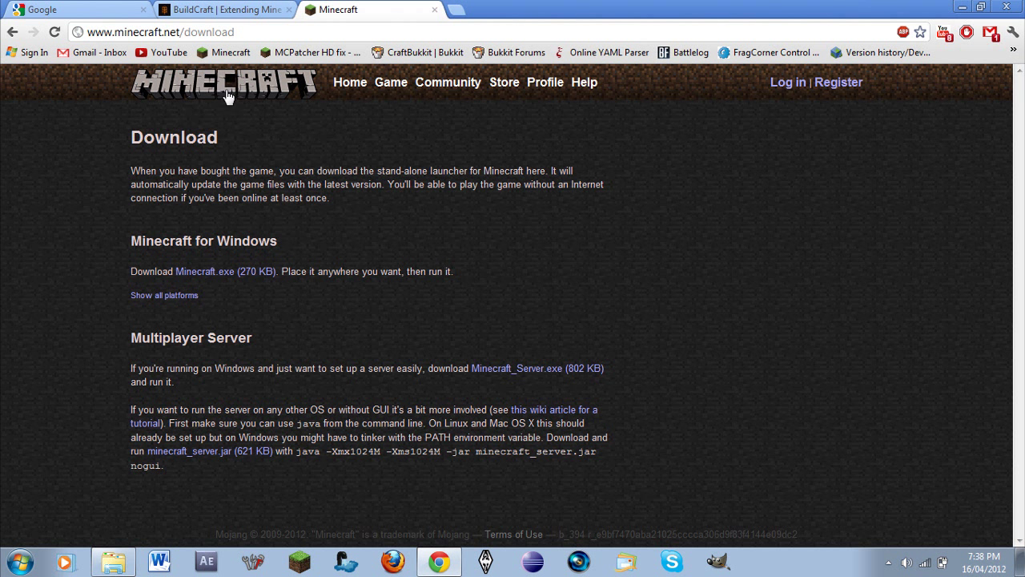
mouse_move(282, 468)
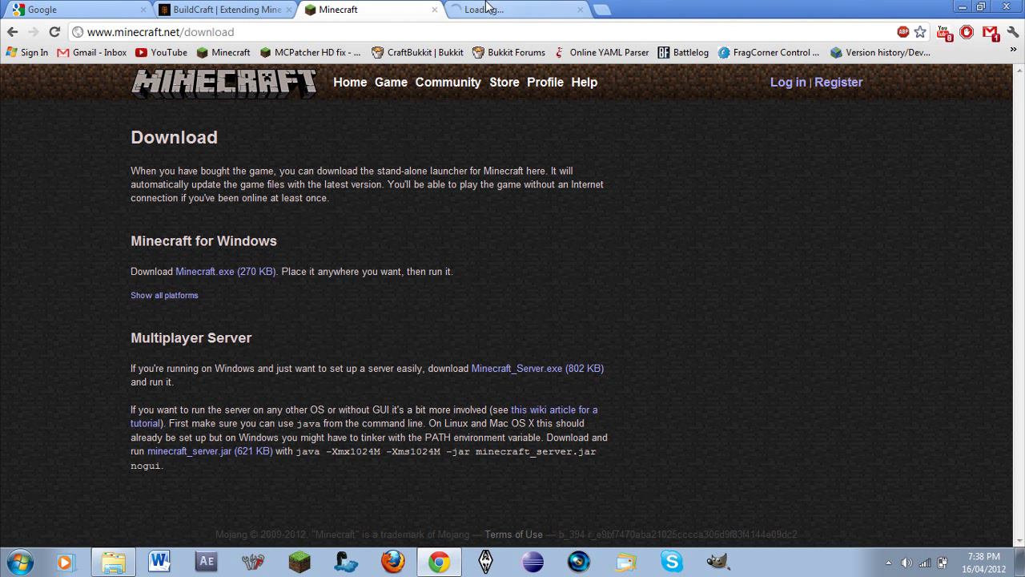
click(189, 450)
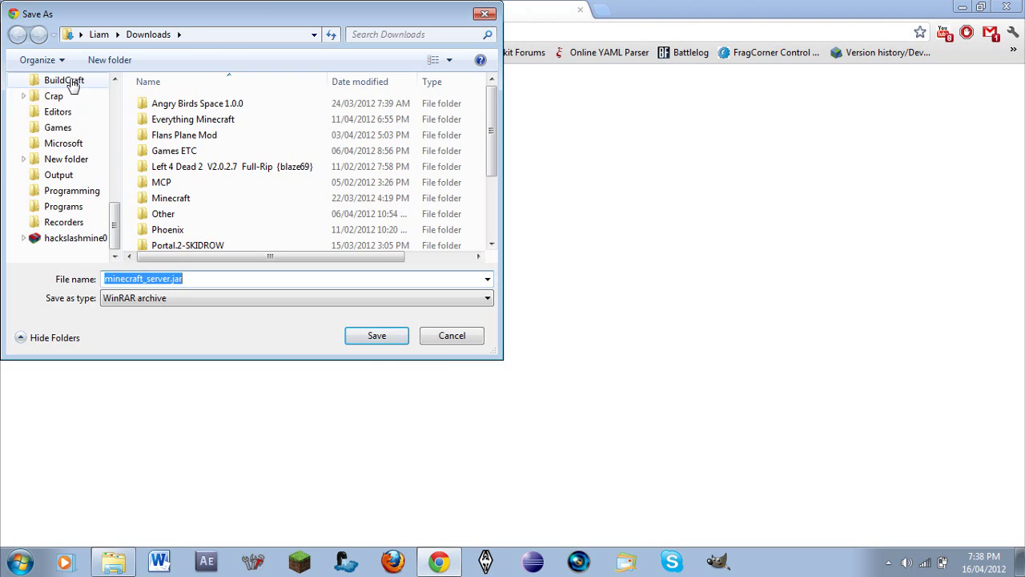
click(376, 337)
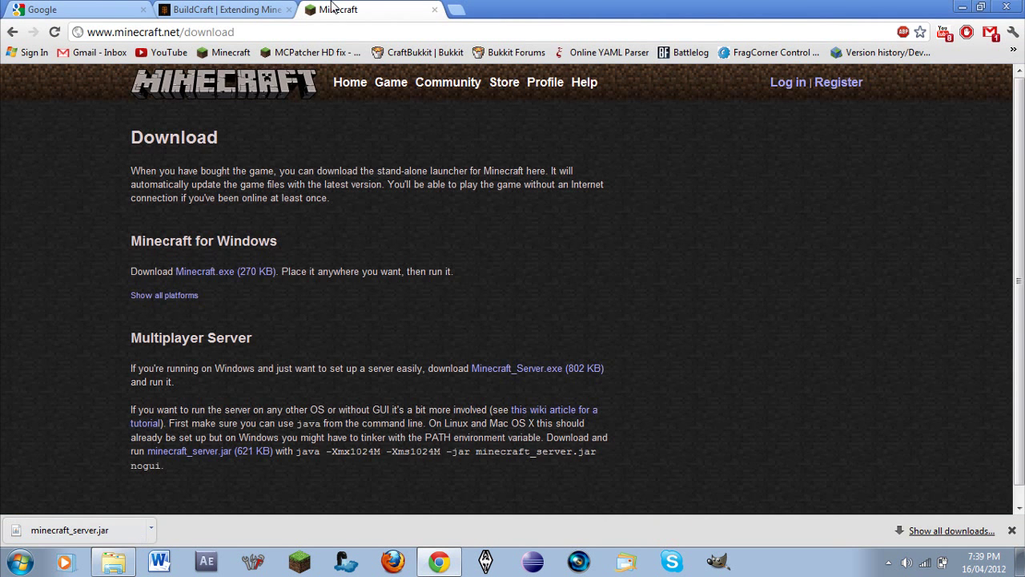
Step: Follow the Dropbox link for BuildCraft 2.2.14 (Minecraft 1.2.5 SSP/SMP) to its file listing
click(224, 9)
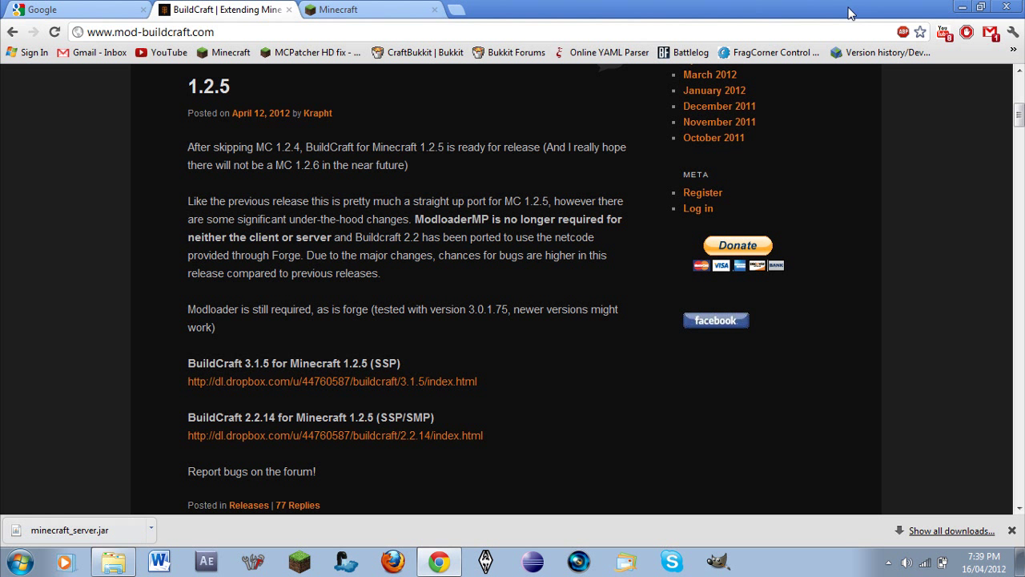
mouse_move(330, 386)
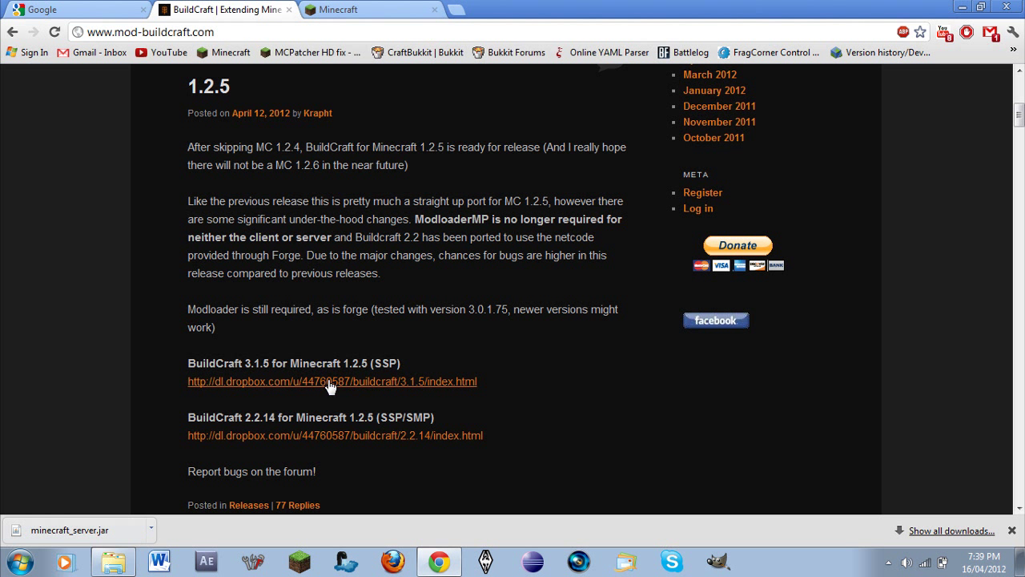
double_click(404, 417)
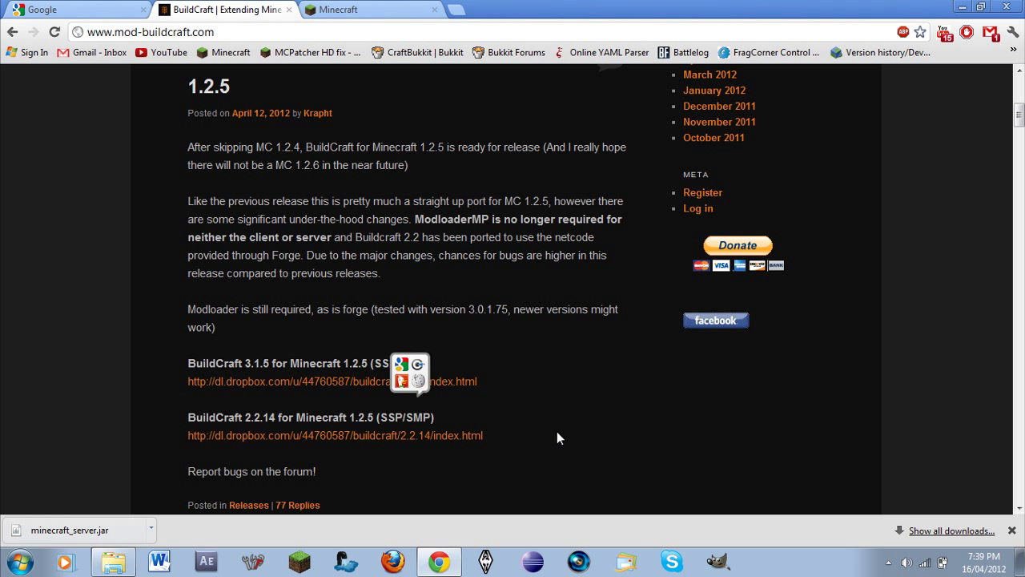
click(335, 436)
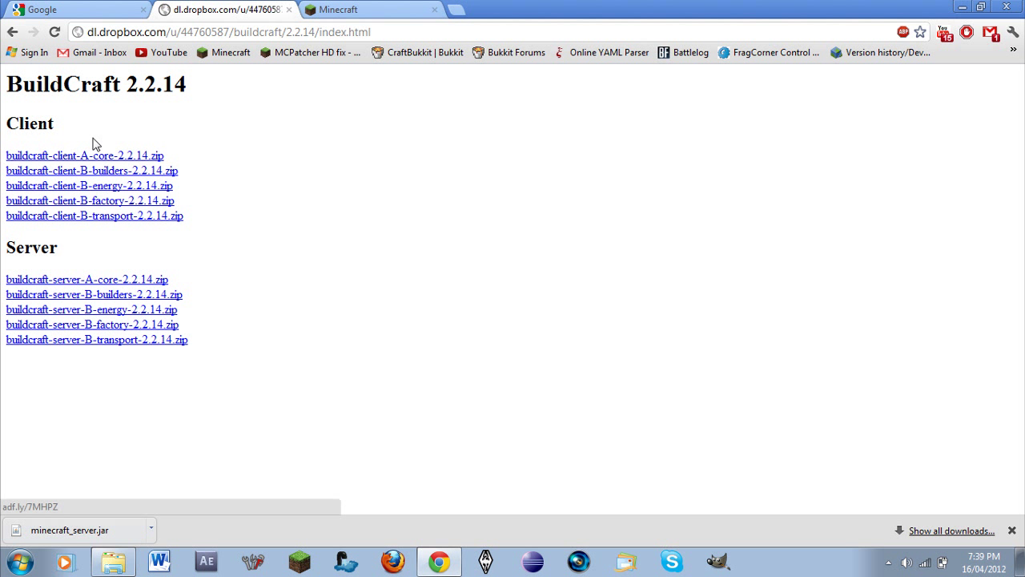
mouse_move(87, 138)
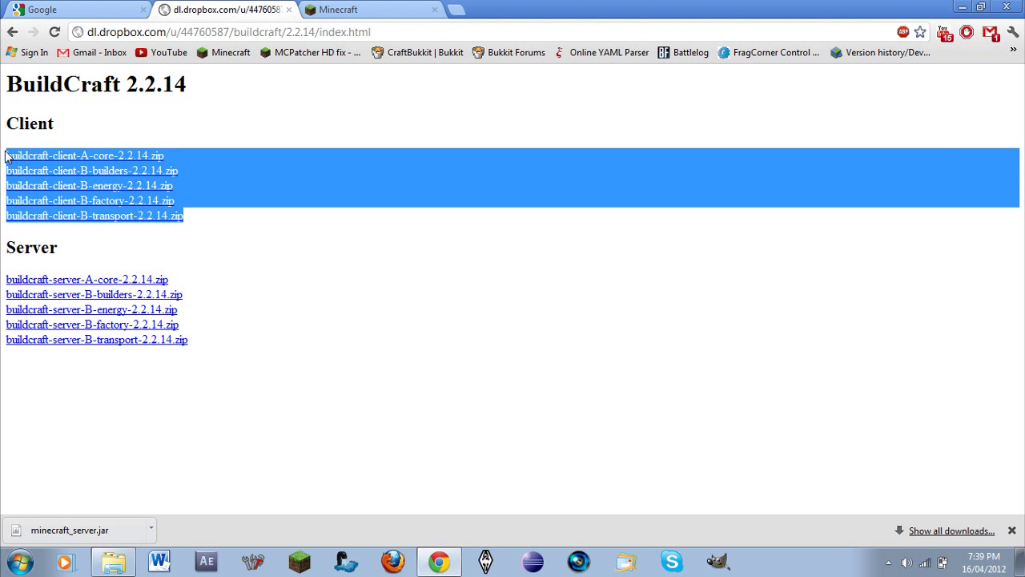
click(93, 295)
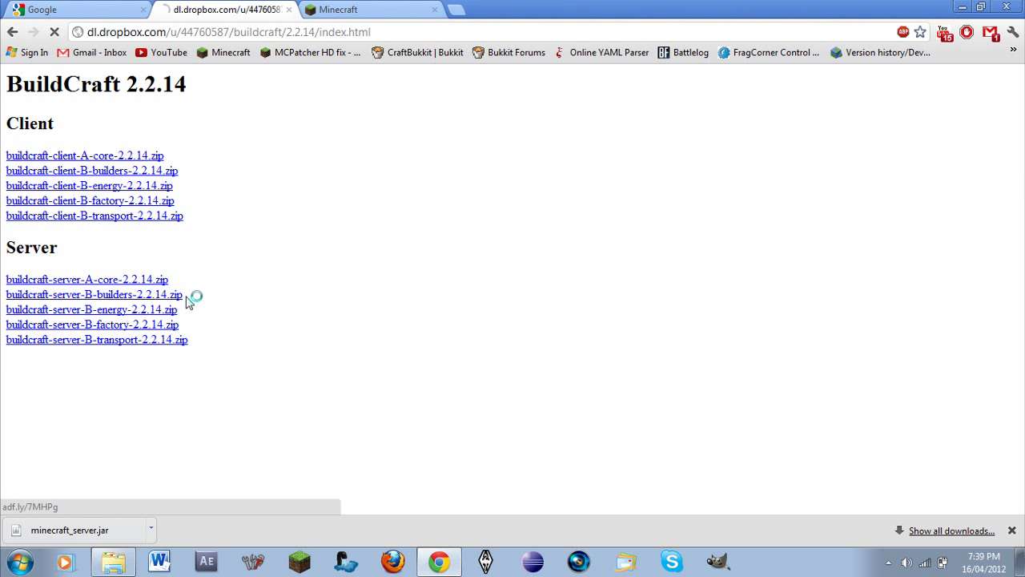
Step: Download the core, builders, energy, factory and transport server zips through the adf.ly pages
click(93, 294)
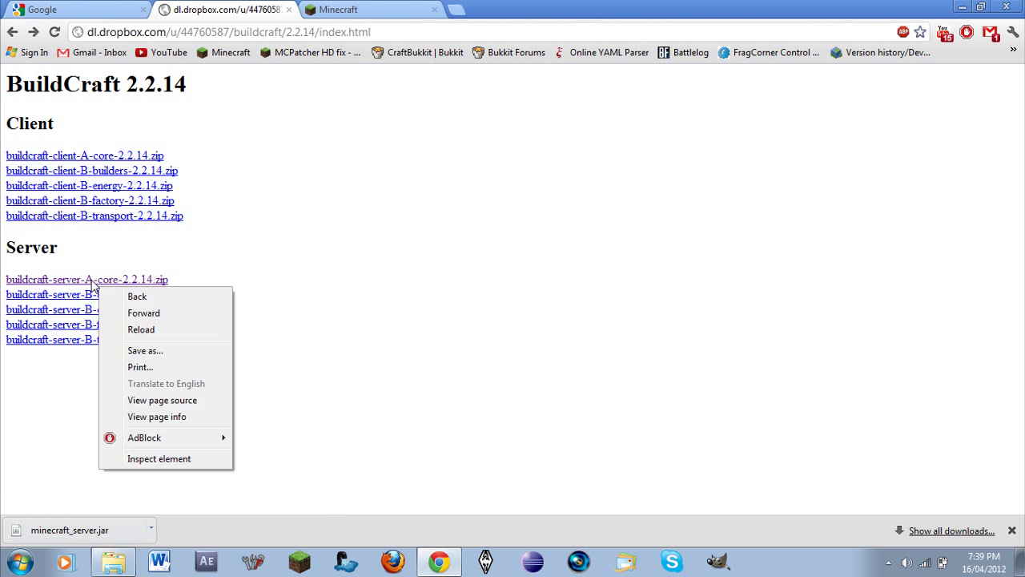
click(90, 309)
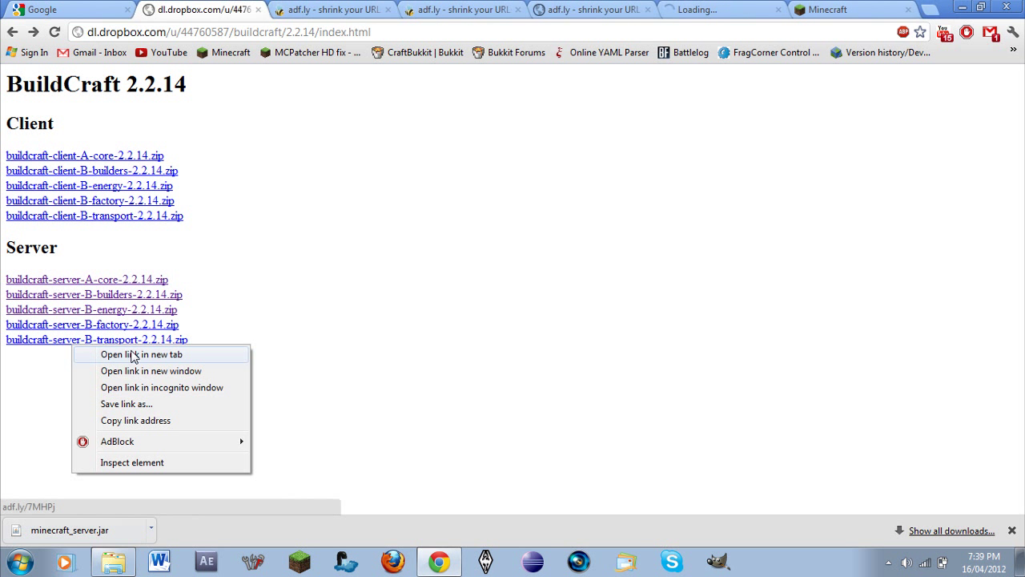
click(141, 354)
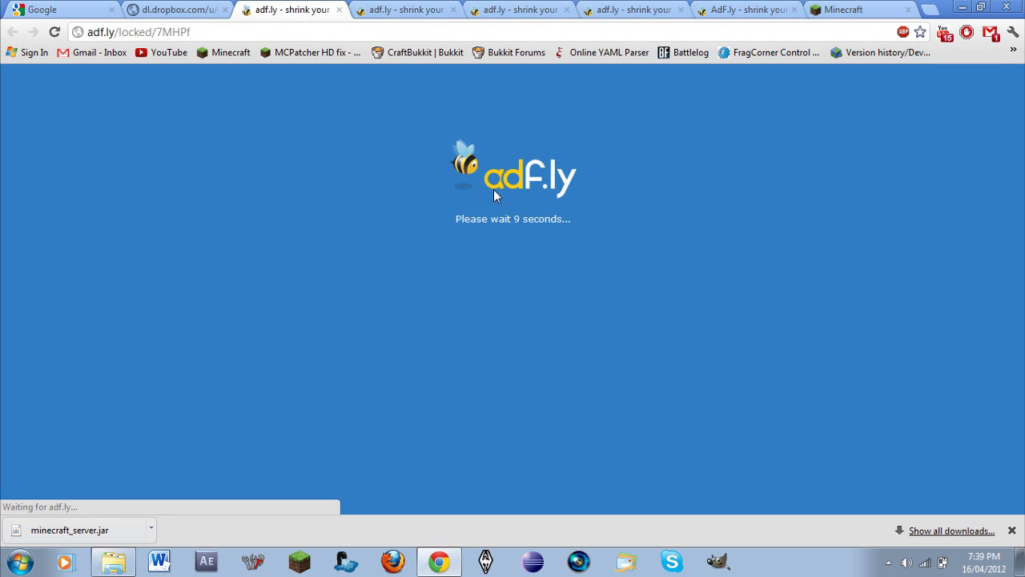
mouse_move(519, 247)
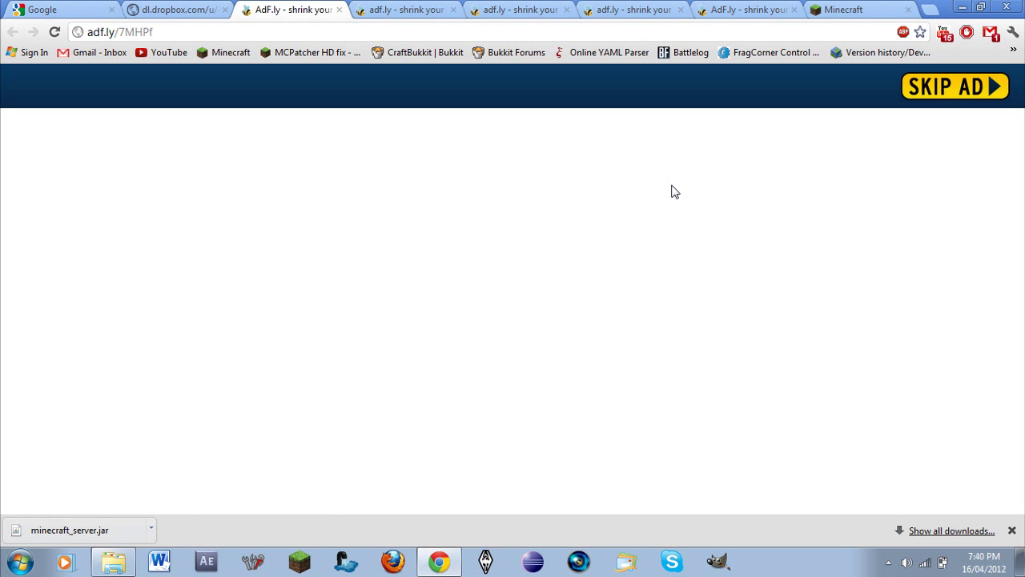
mouse_move(404, 331)
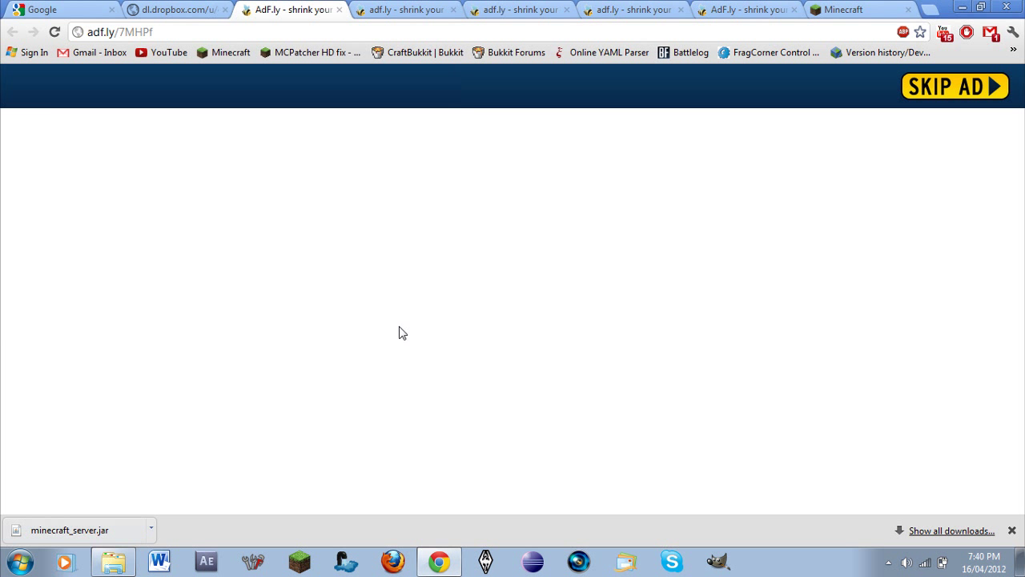
click(955, 87)
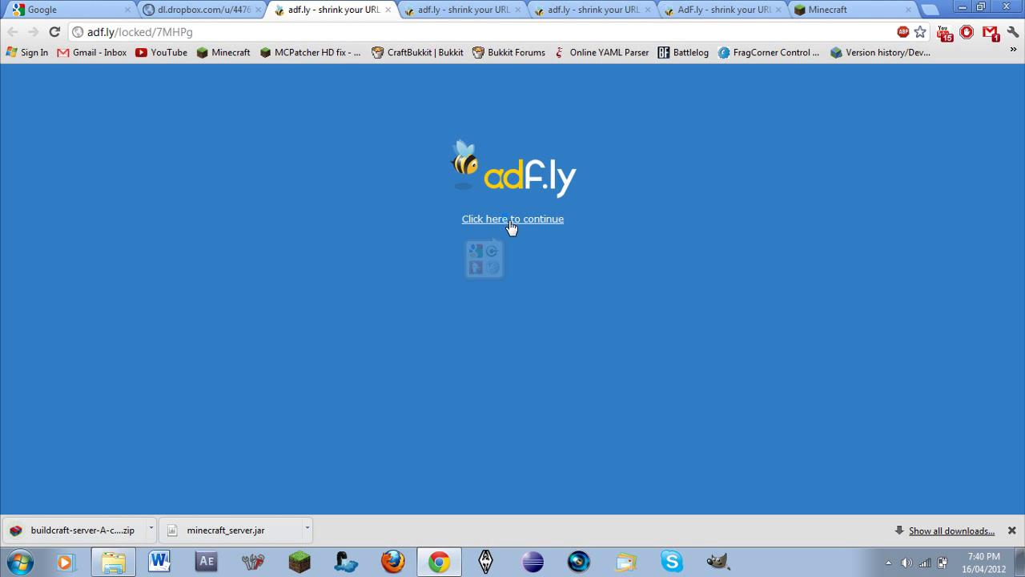
click(513, 218)
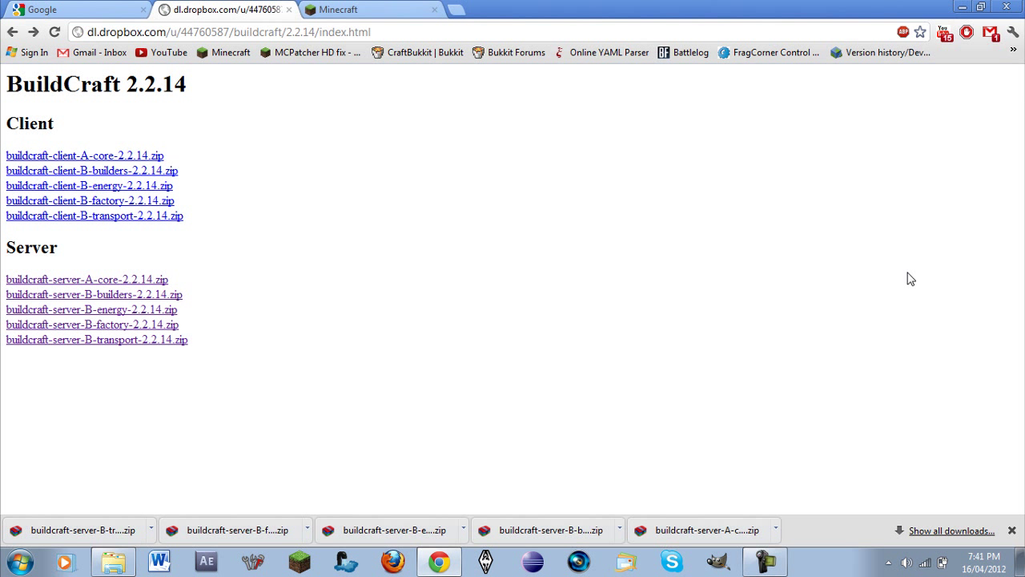
mouse_move(112, 561)
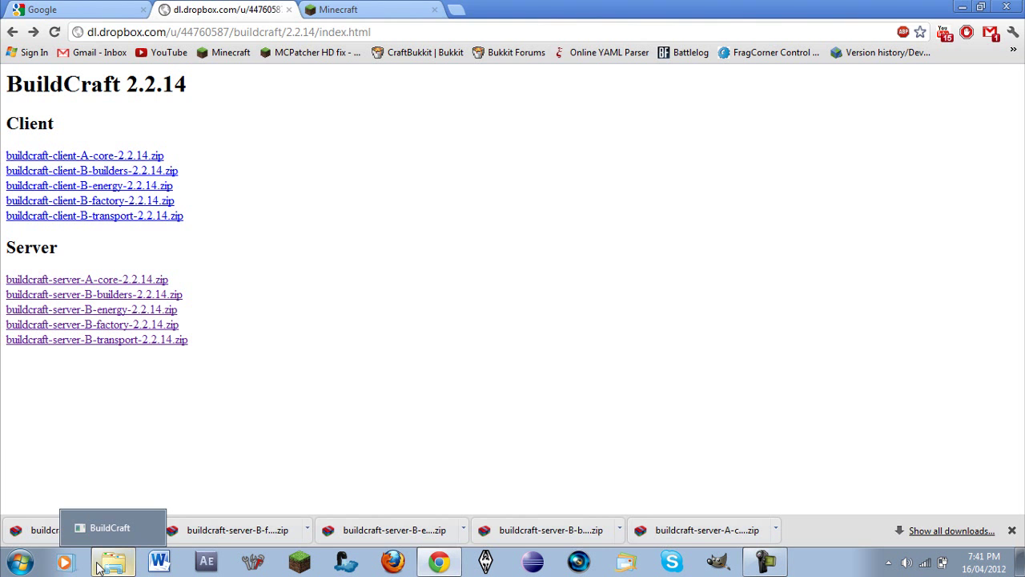
Step: Look inside the core BuildCraft server zip from the BuildCraft folder
click(112, 527)
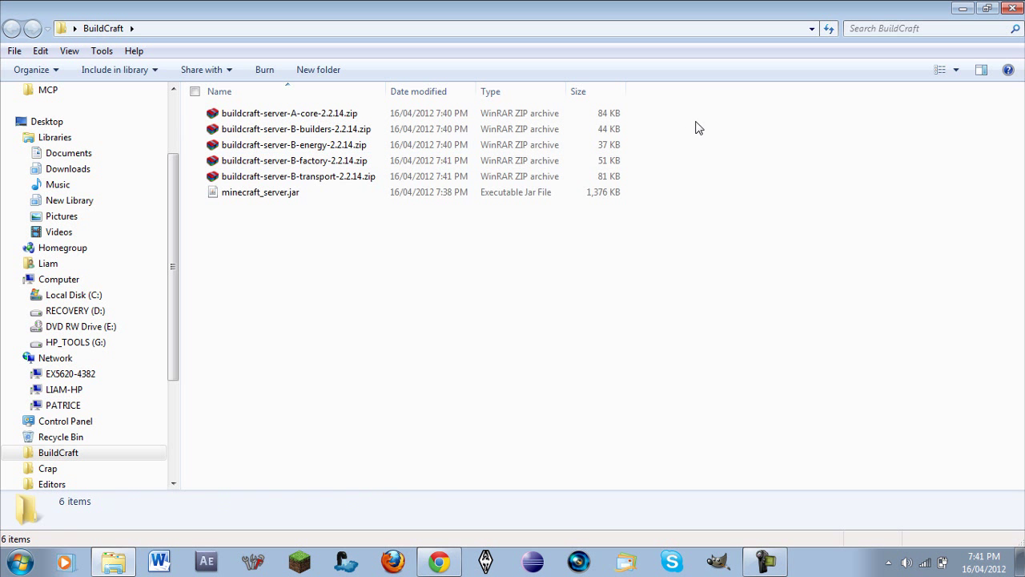
click(288, 113)
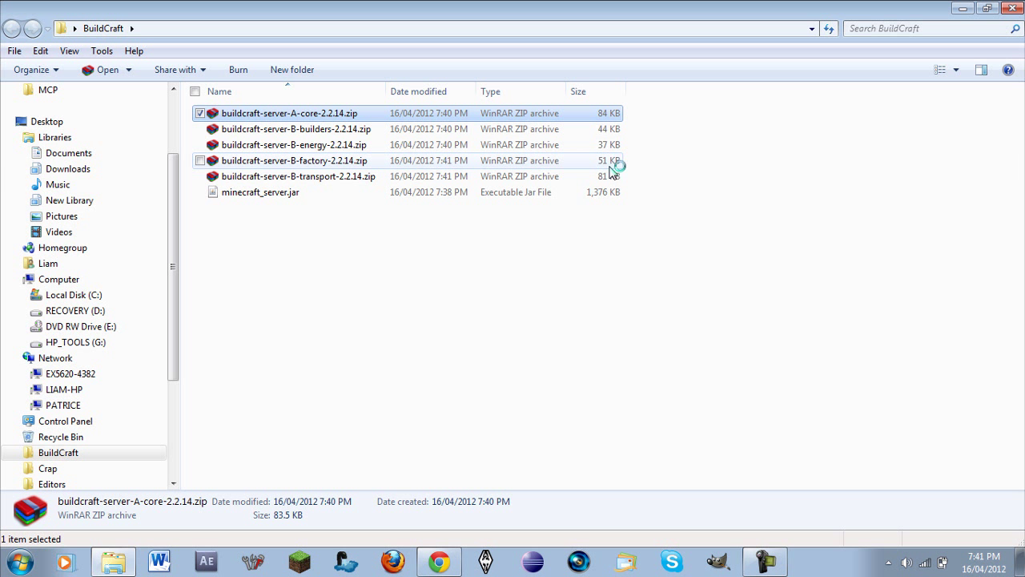
mouse_move(766, 561)
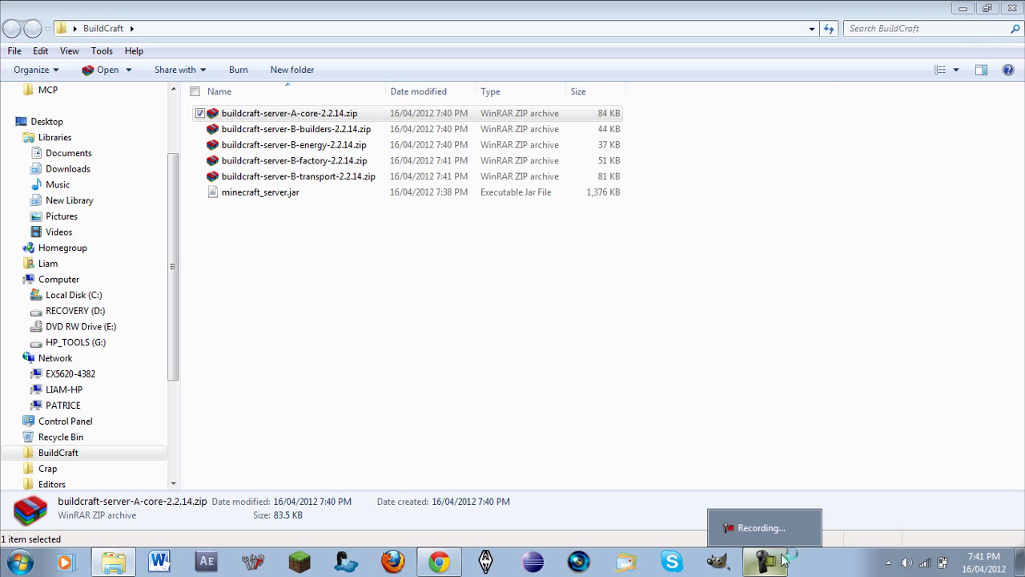
double_click(288, 112)
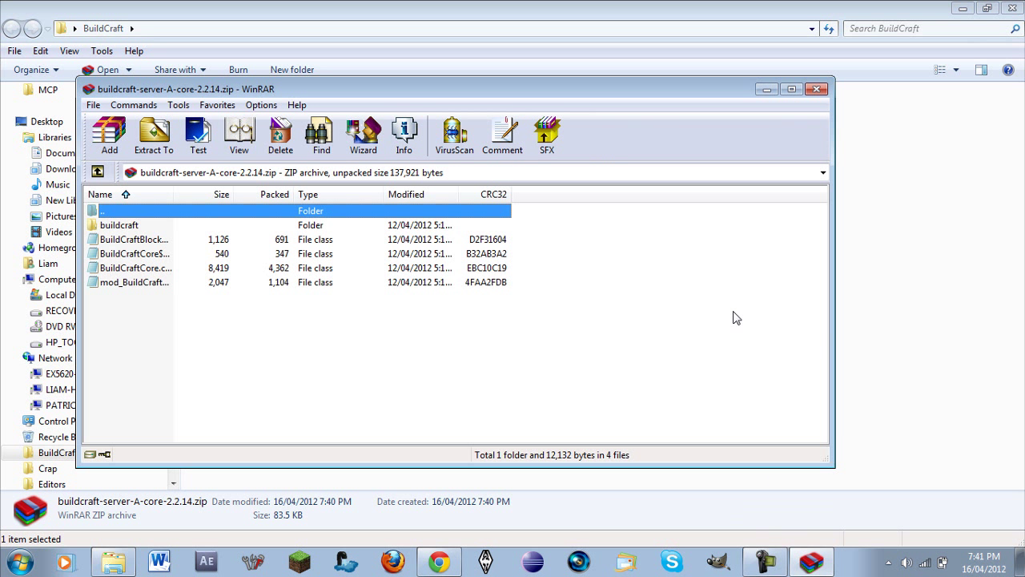
click(817, 90)
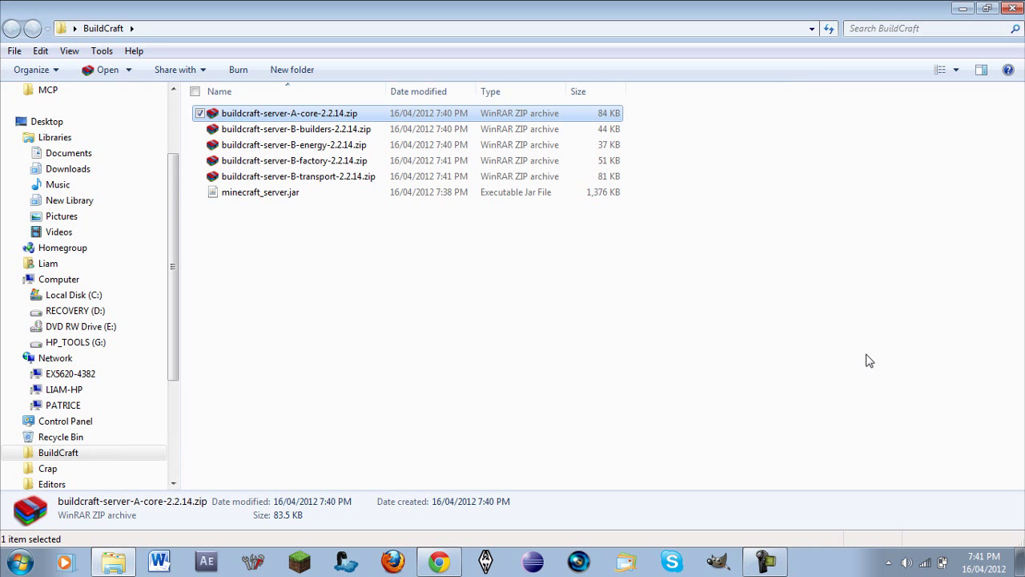
click(729, 331)
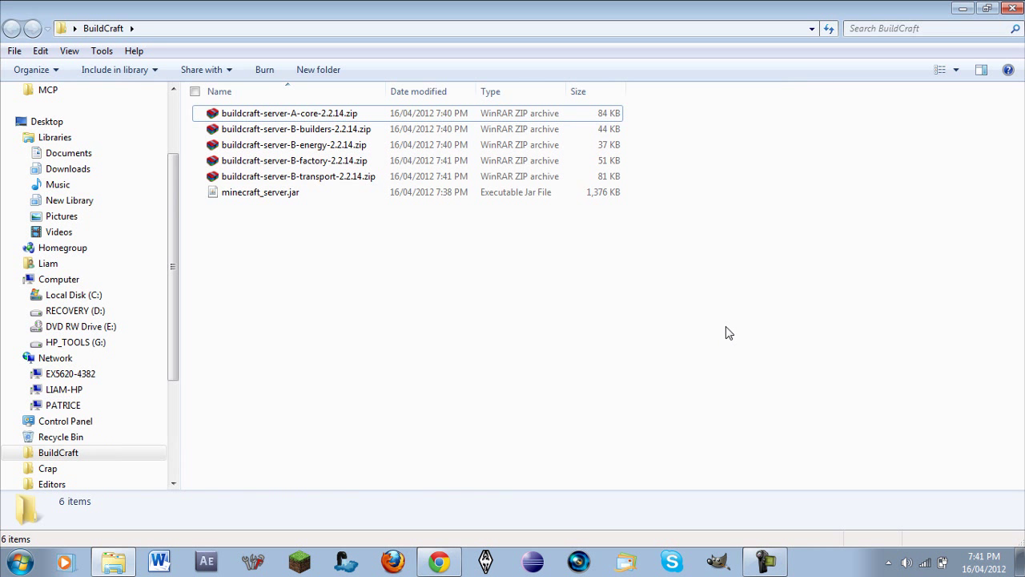
mouse_move(468, 231)
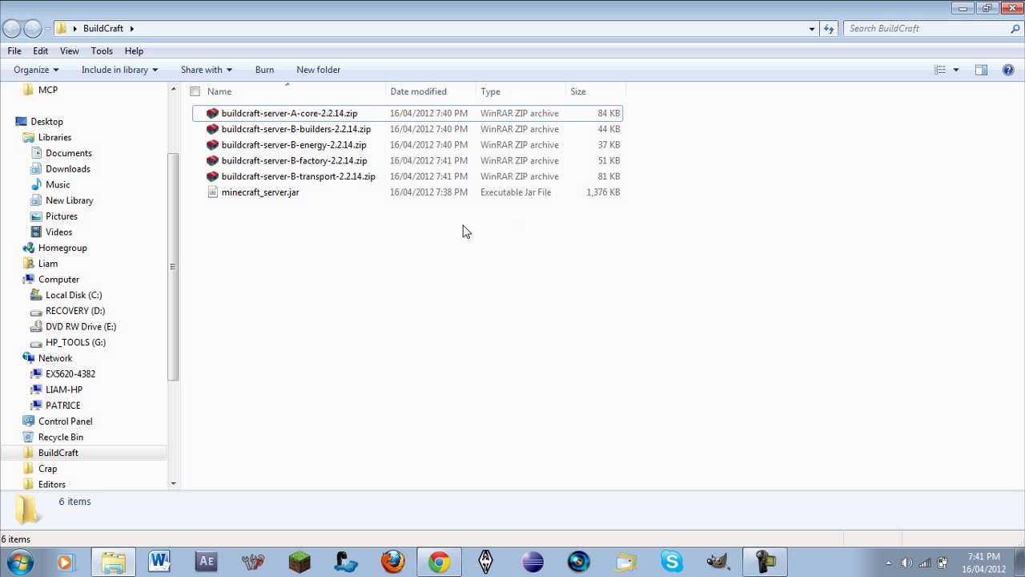
Step: View minecraft_server.jar in WinRAR, showing its class files and META-INF folder
click(260, 192)
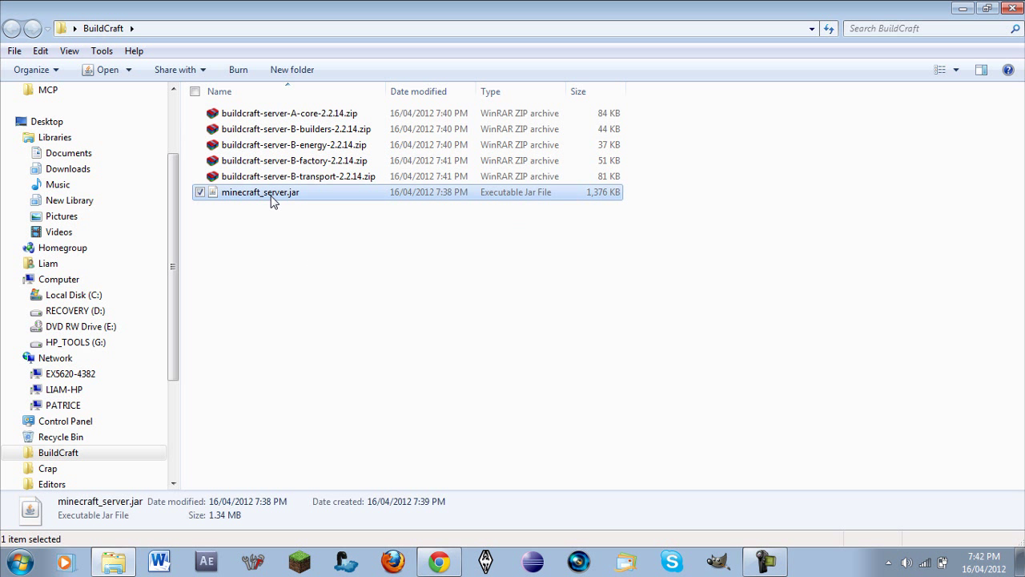
double_click(262, 193)
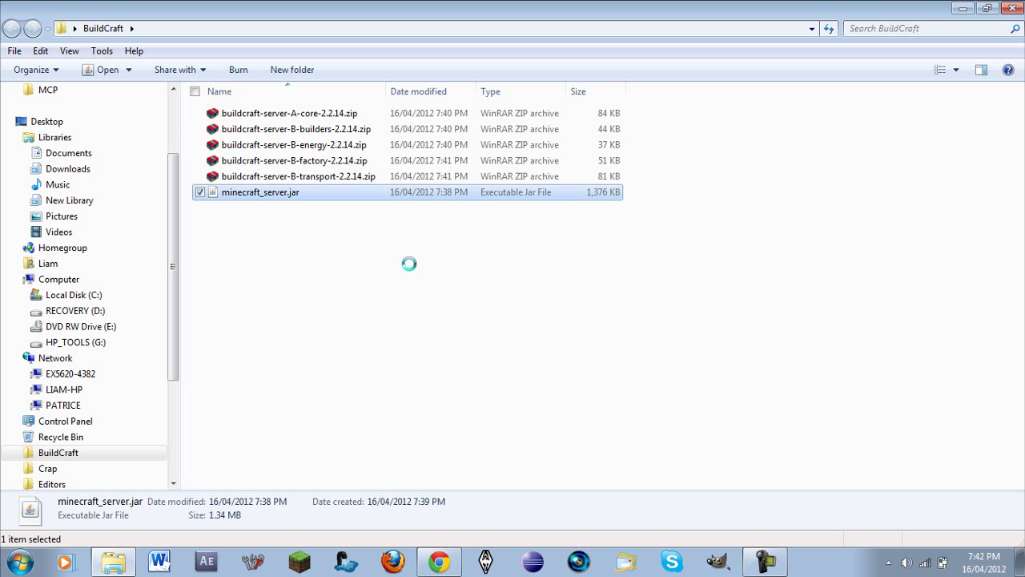
right_click(259, 192)
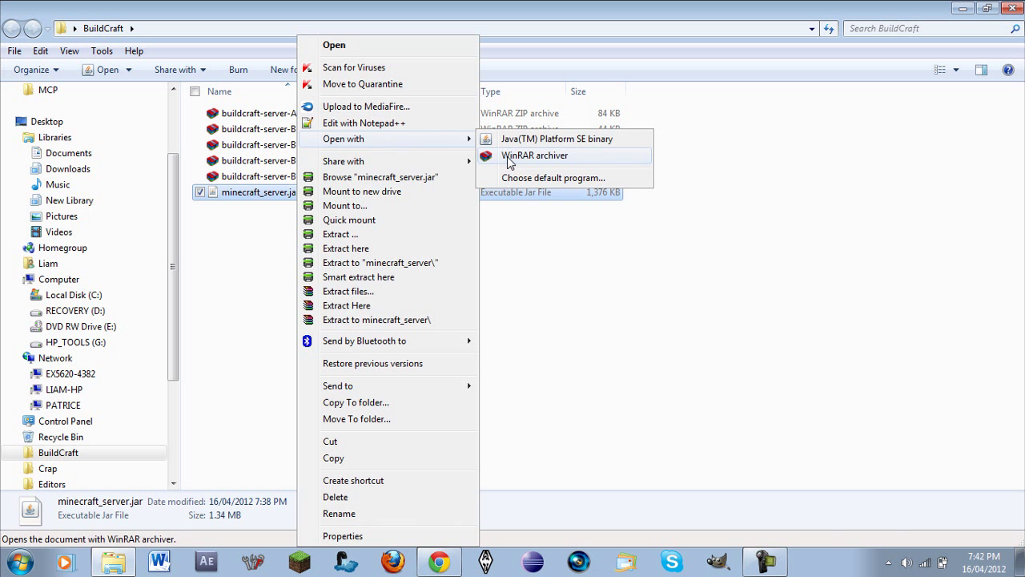
mouse_move(525, 160)
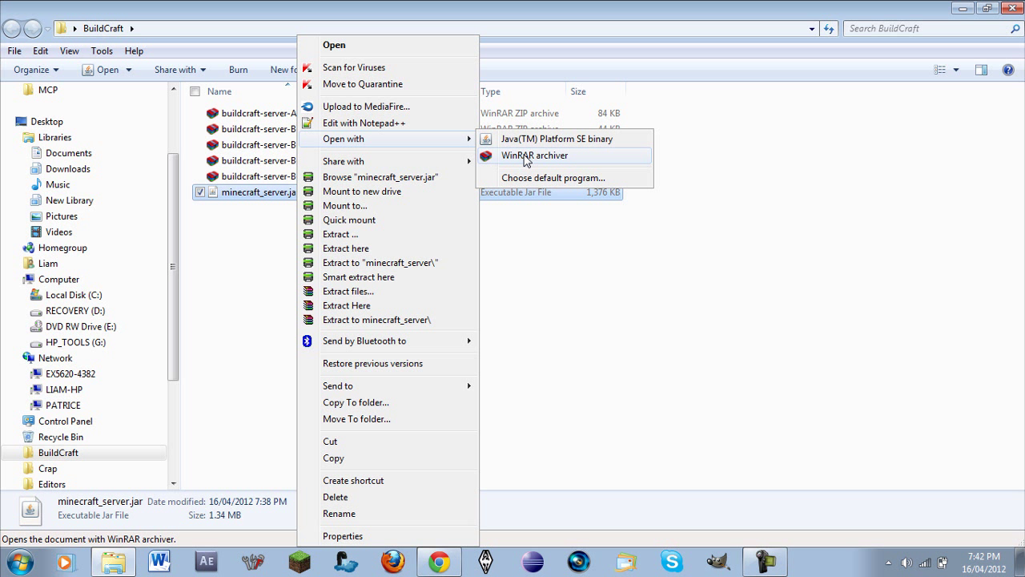
mouse_move(567, 173)
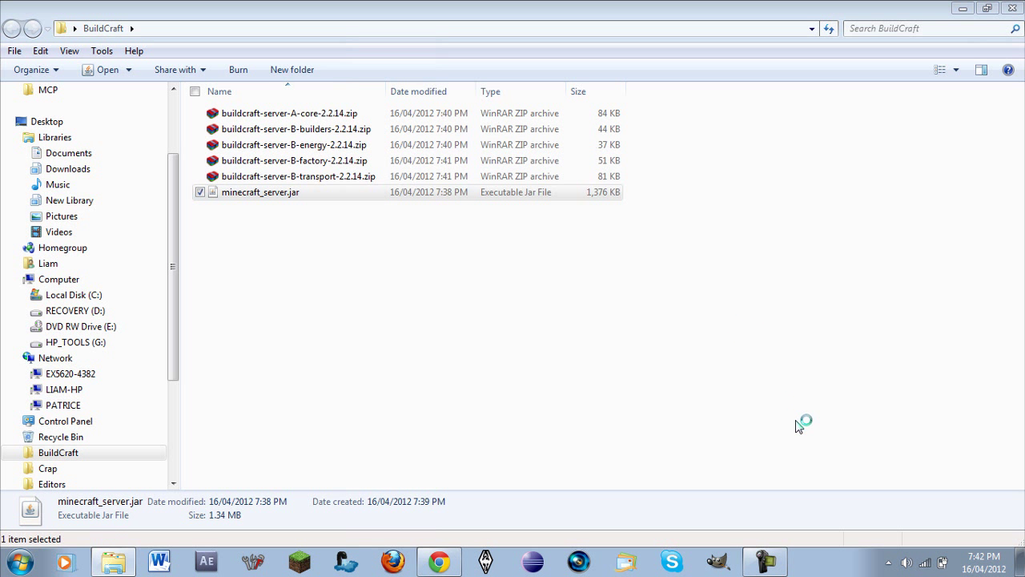
double_click(260, 192)
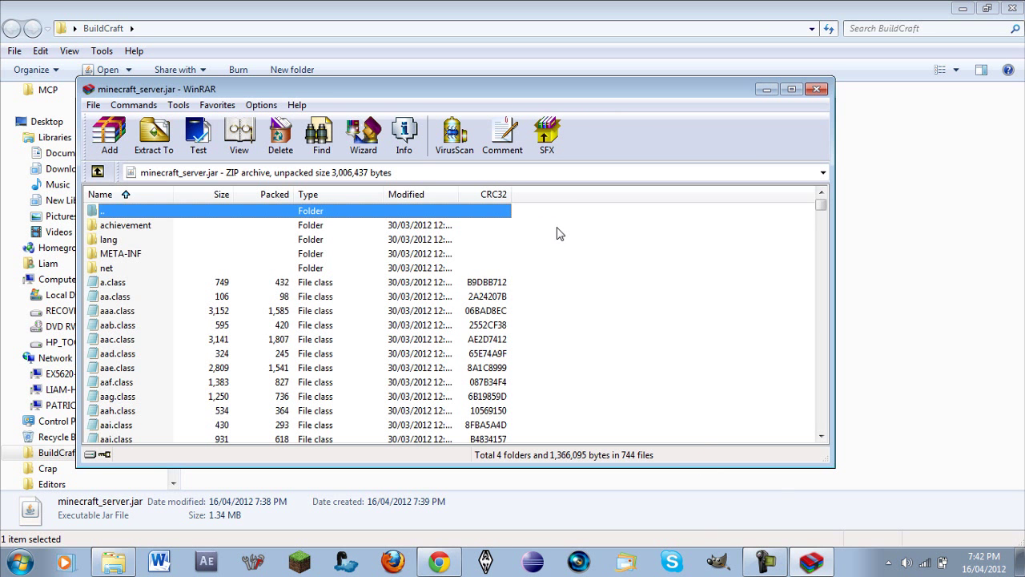
mouse_move(641, 96)
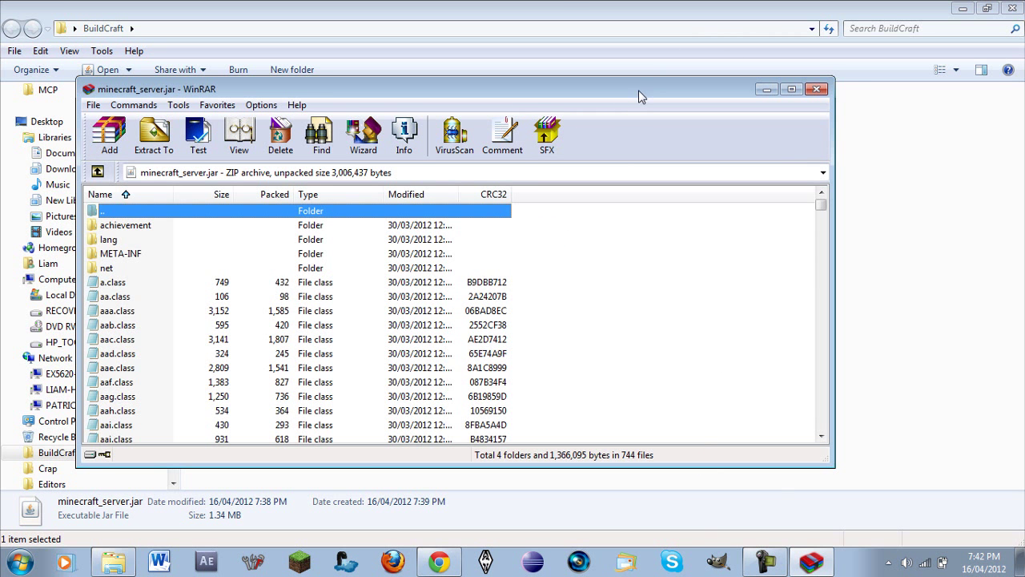
Step: Select the five BuildCraft zips in the folder and restore the minecraft_server.jar archive window
click(817, 89)
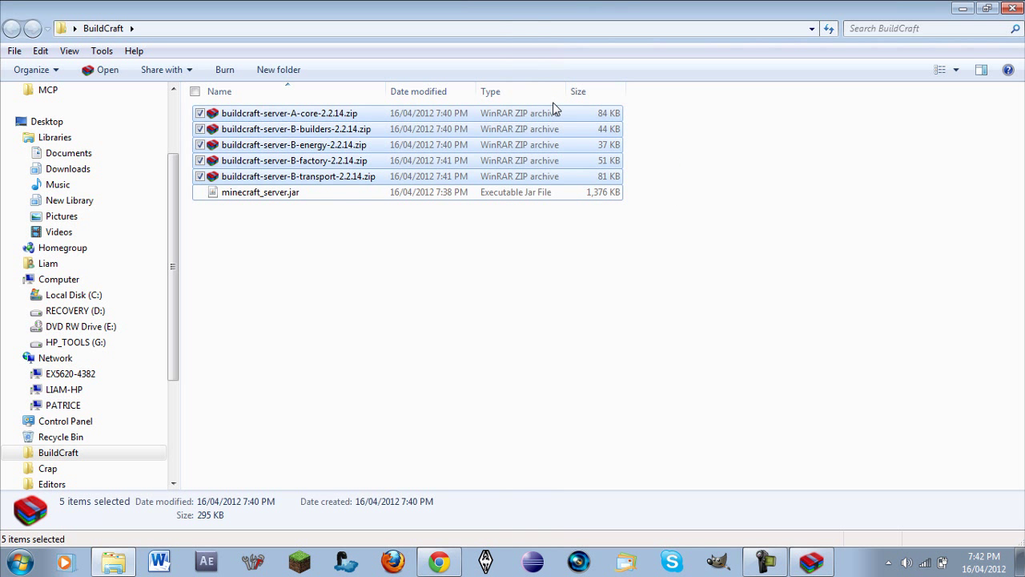
mouse_move(559, 90)
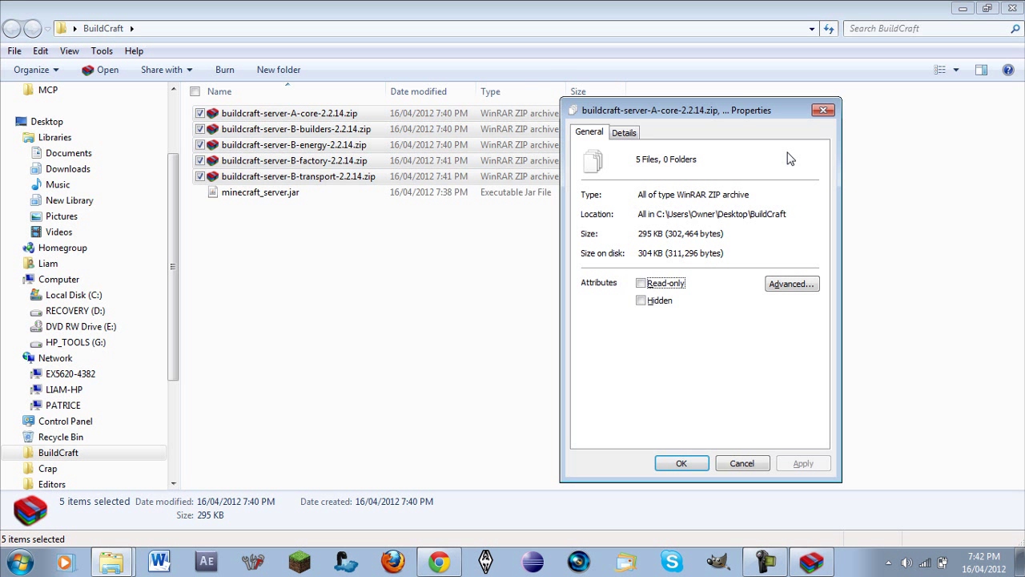
click(681, 463)
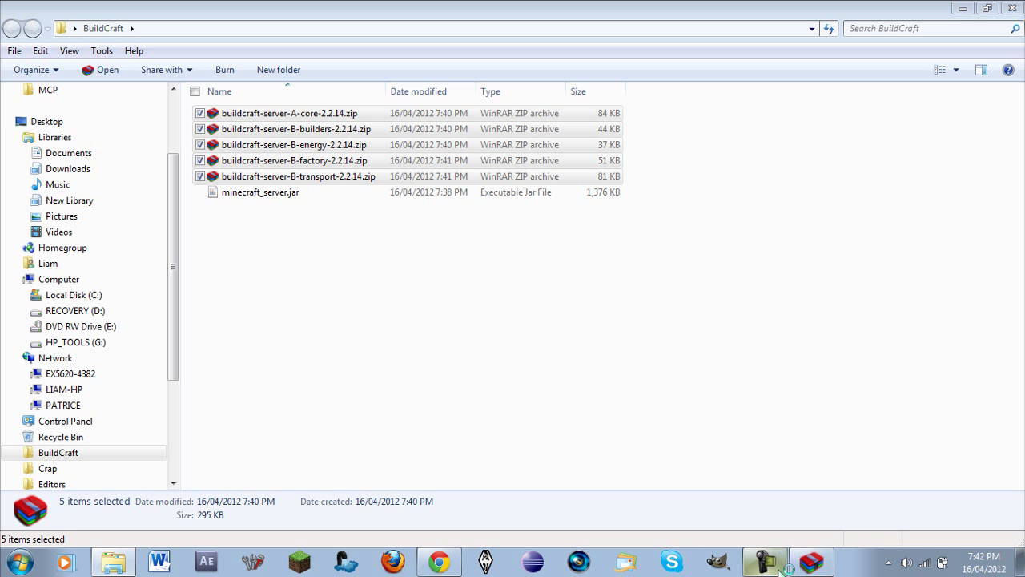
mouse_move(811, 560)
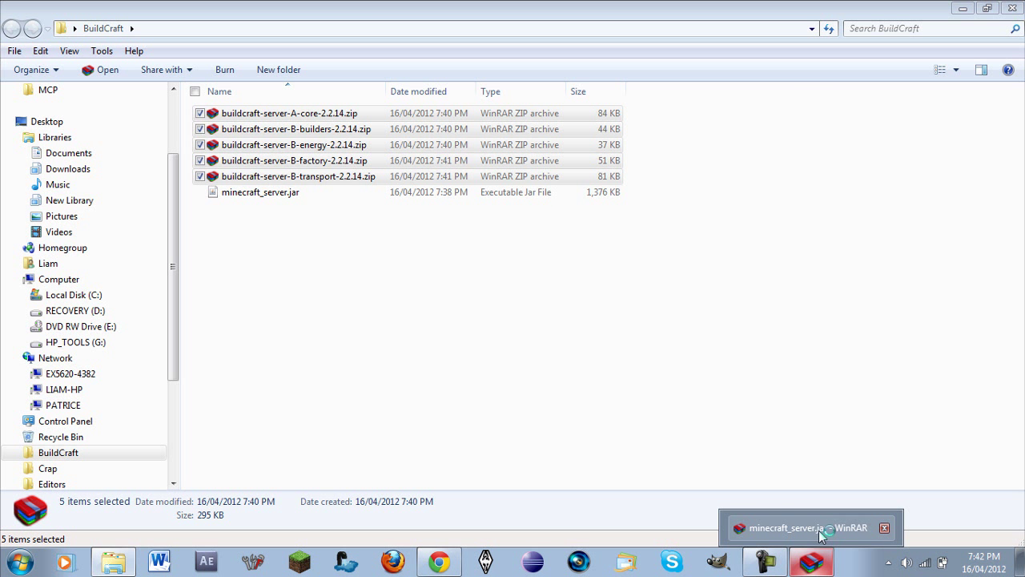
click(810, 527)
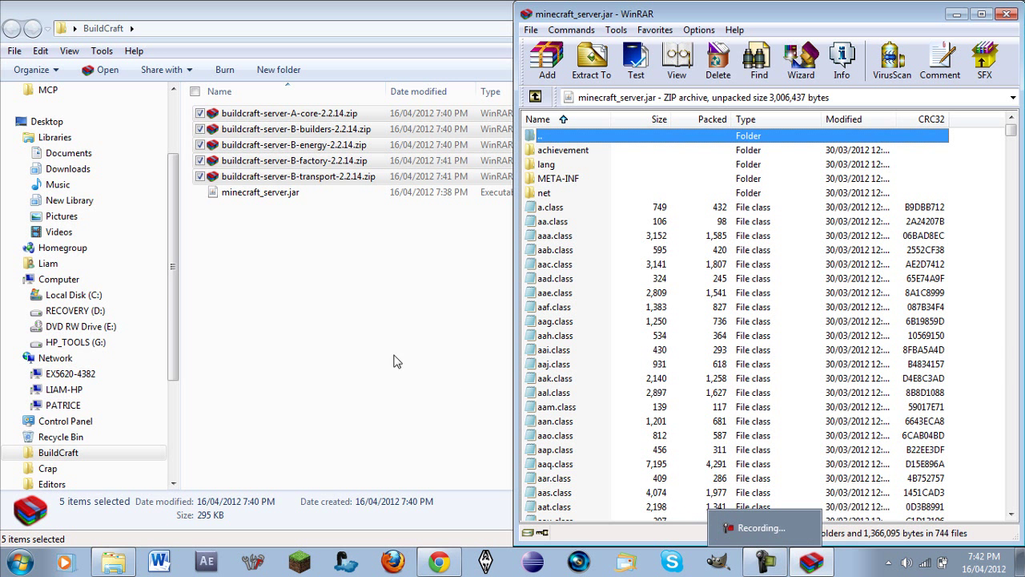
mouse_move(494, 311)
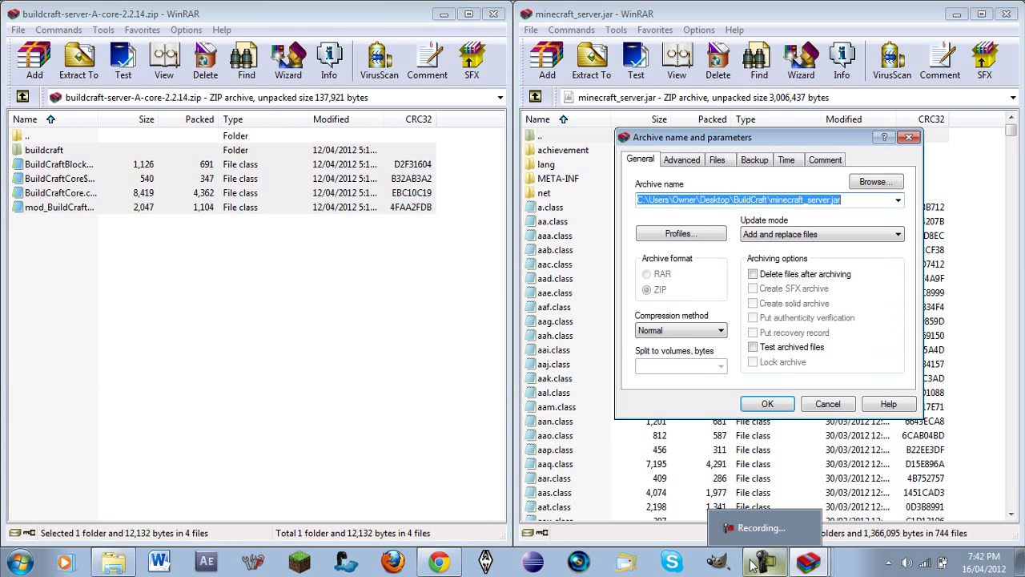
Step: Add the core and builders zip contents into minecraft_server.jar, confirming each archive update
click(766, 403)
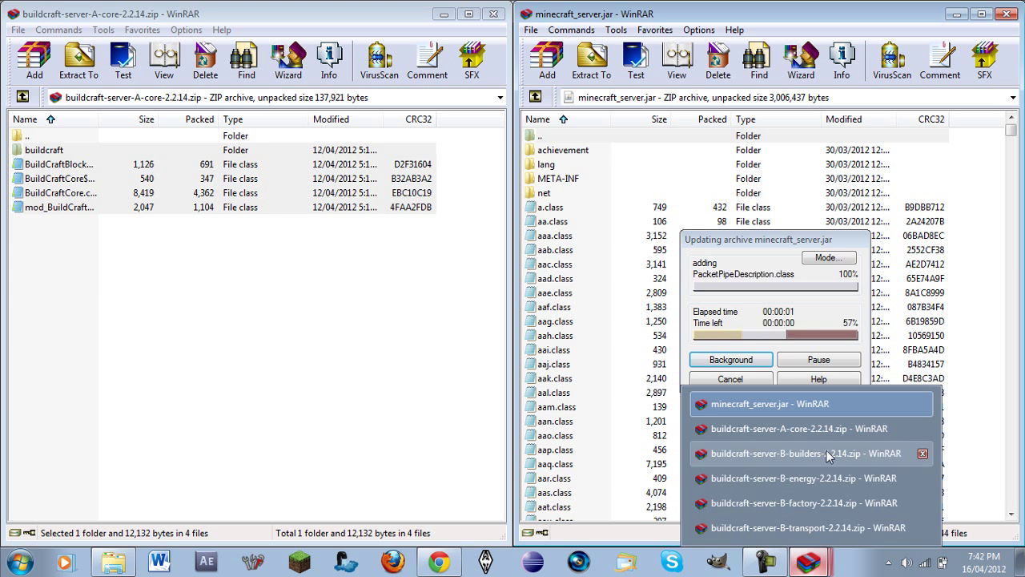
click(804, 452)
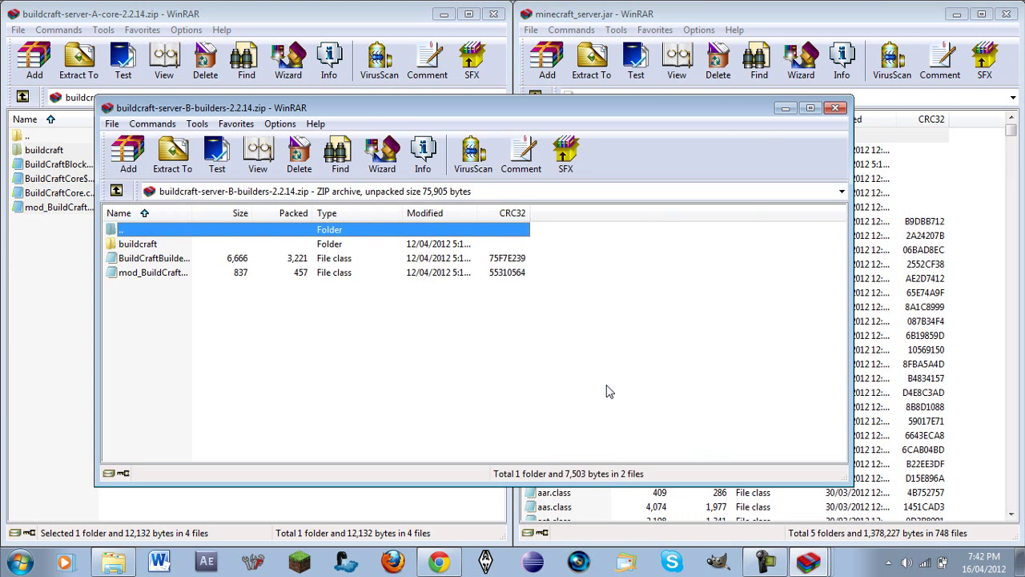
click(547, 61)
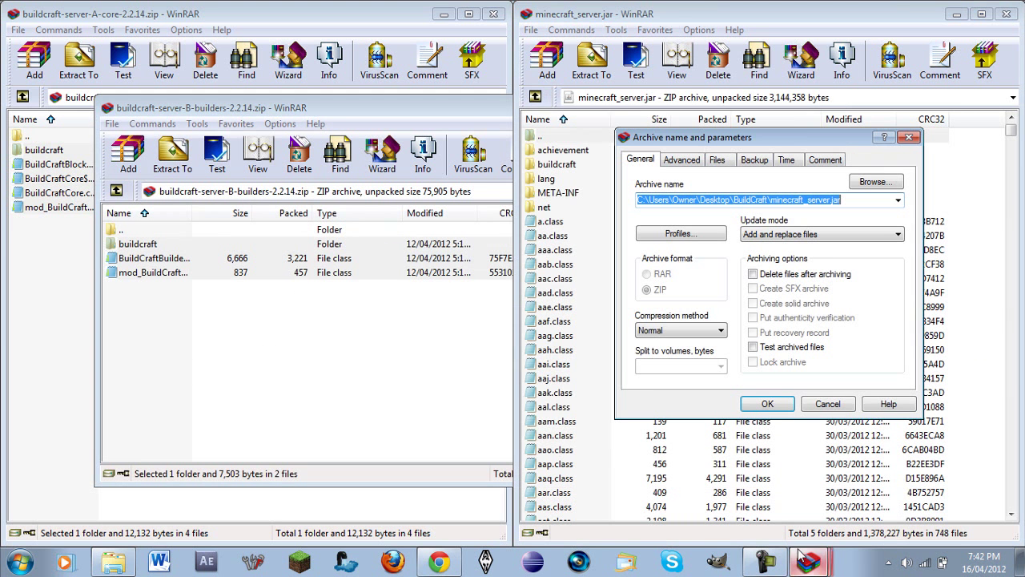
click(810, 561)
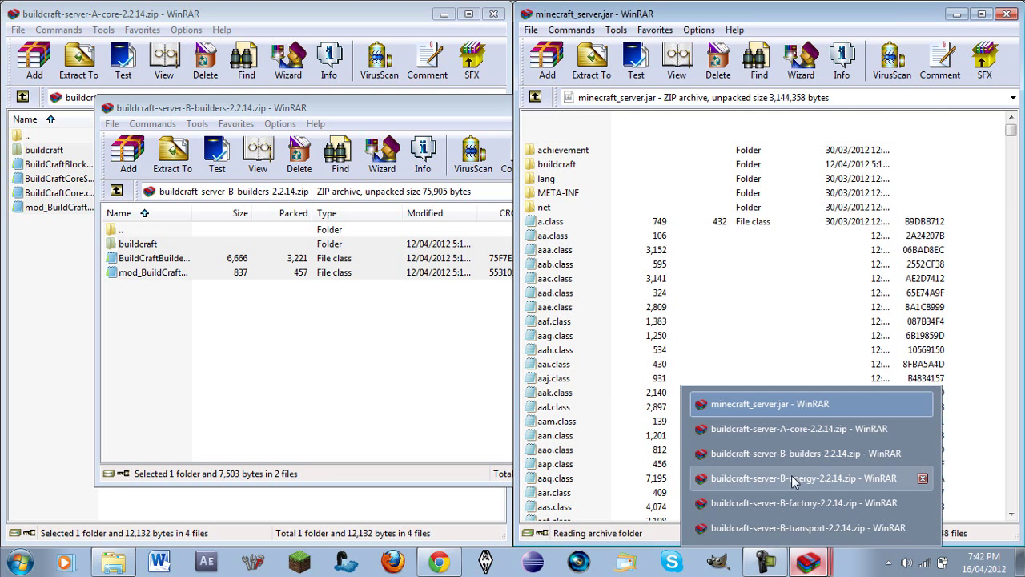
Step: Add the energy, factory and transport zip contents so the jar grows to 1,668 KB
click(801, 477)
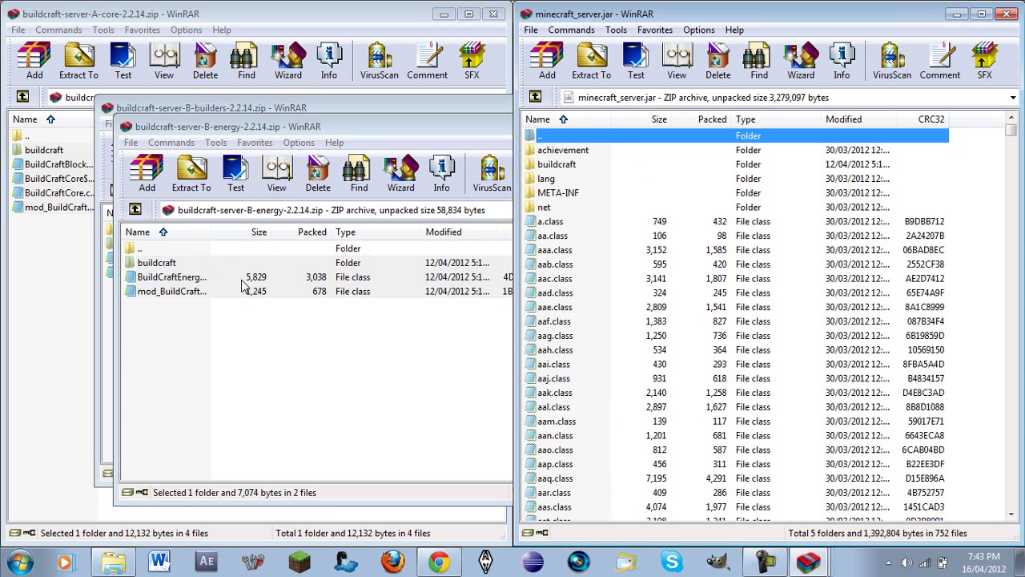
click(810, 560)
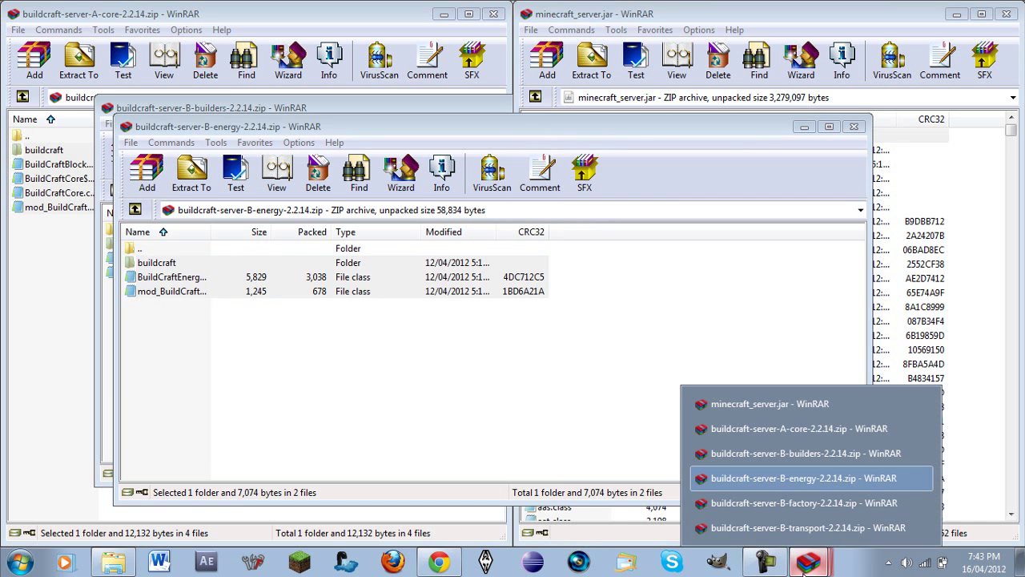
click(801, 503)
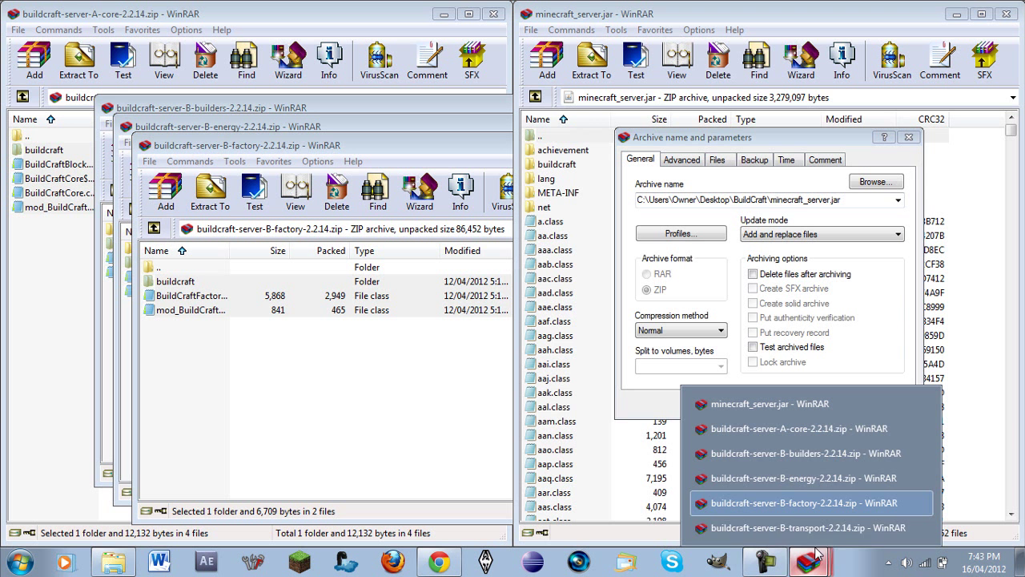
mouse_move(831, 555)
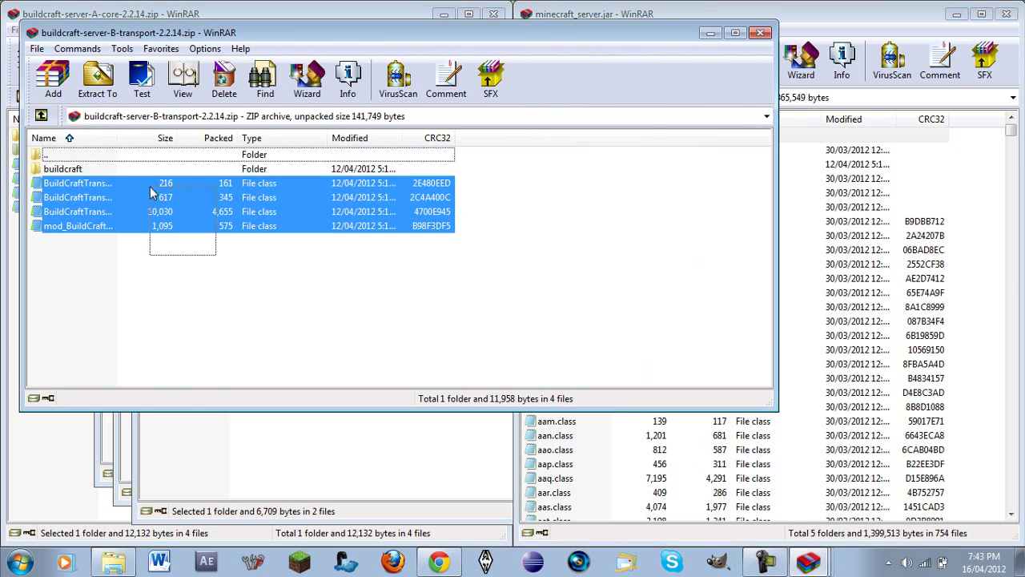
click(546, 61)
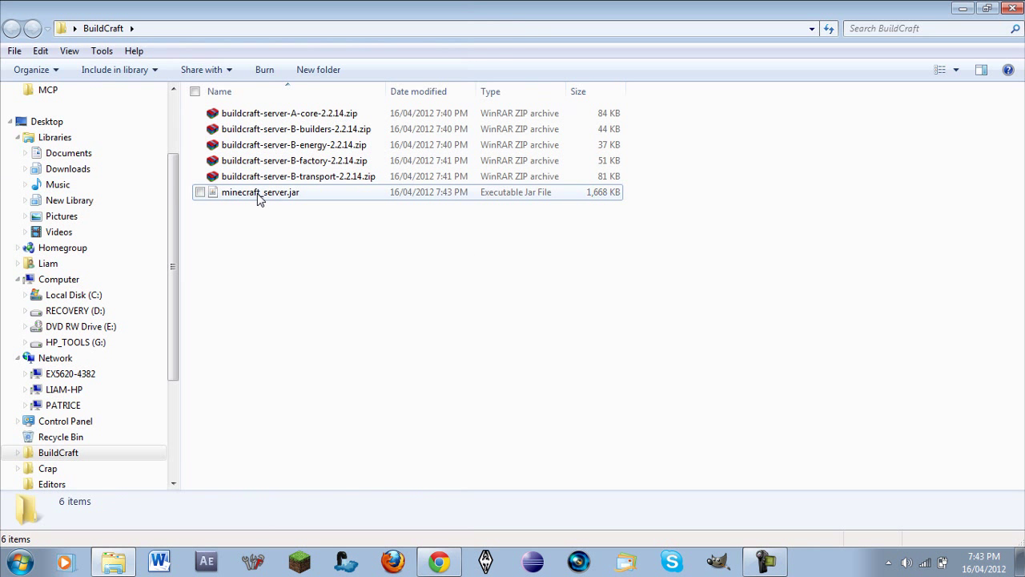
mouse_move(295, 201)
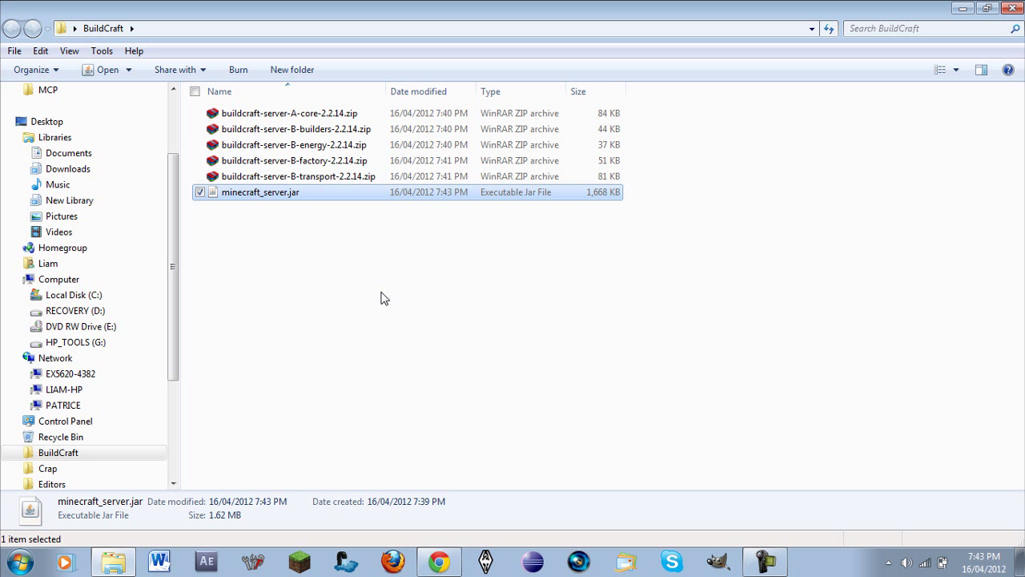
Step: Launch the modded minecraft_server.jar so server 1.2.5 starts preparing its spawn
double_click(259, 193)
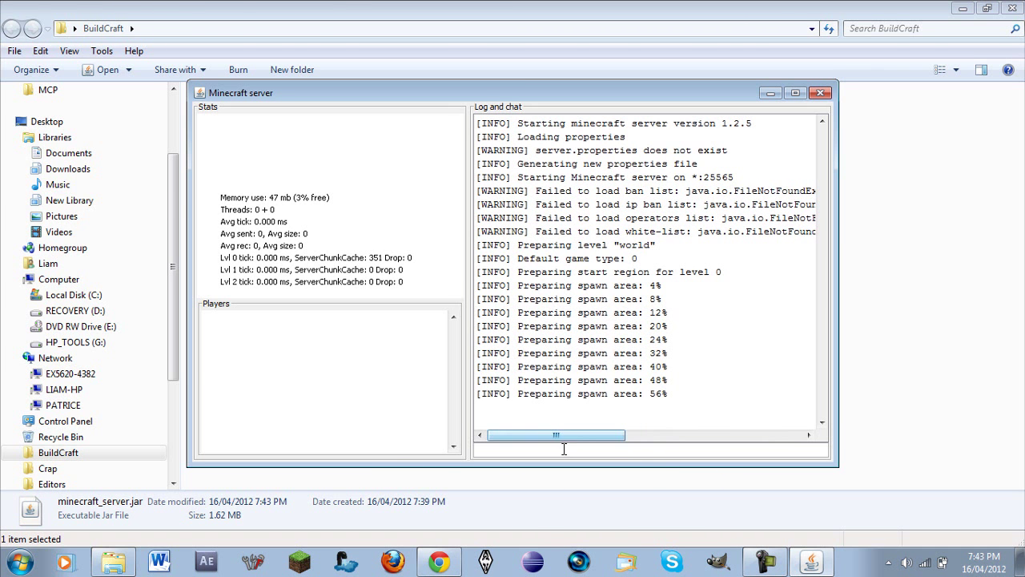
click(439, 561)
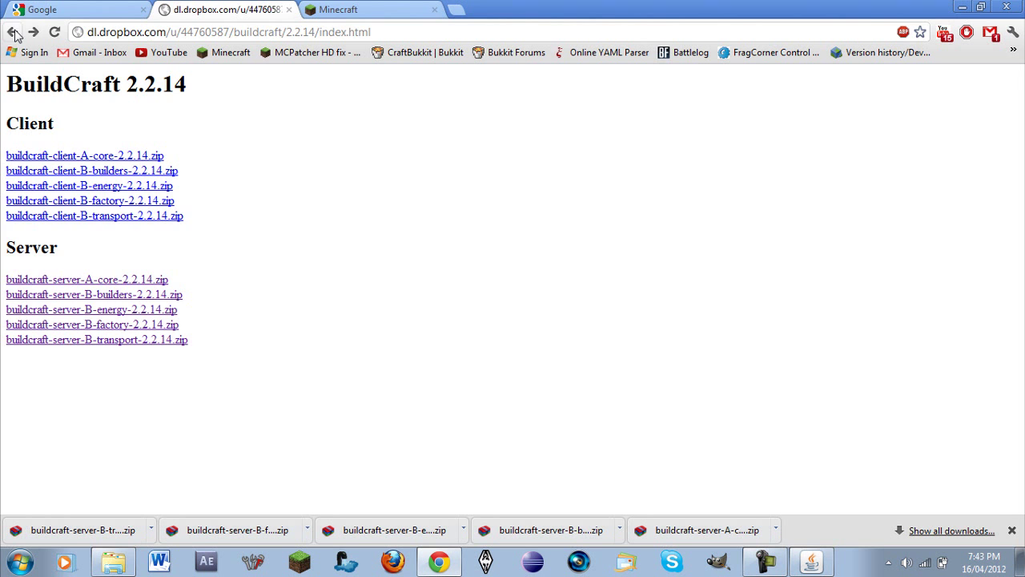
Step: Highlight the release post's note that BuildCraft 2.2 uses Forge and needs 3.0.1.75
click(12, 32)
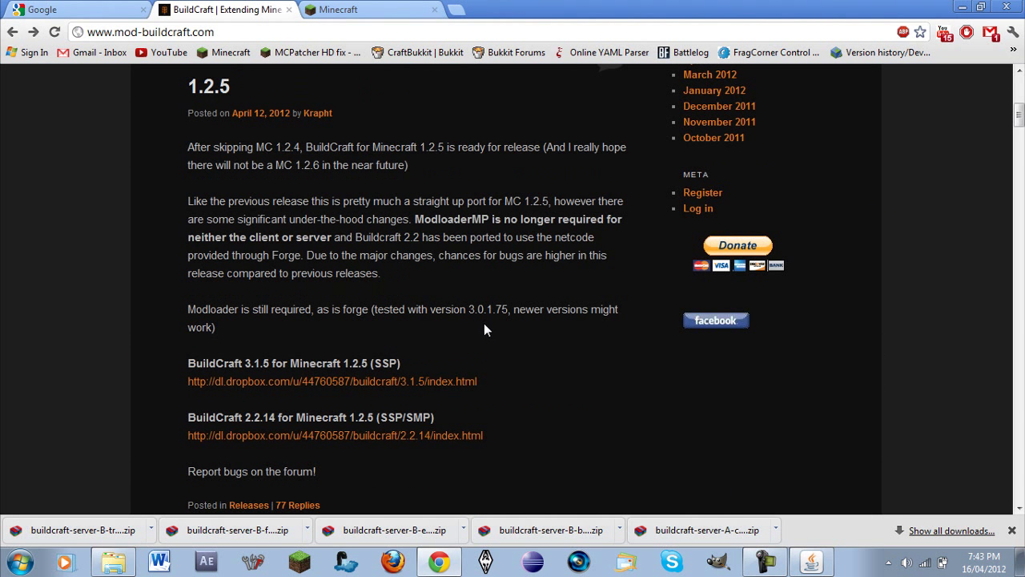
mouse_move(253, 219)
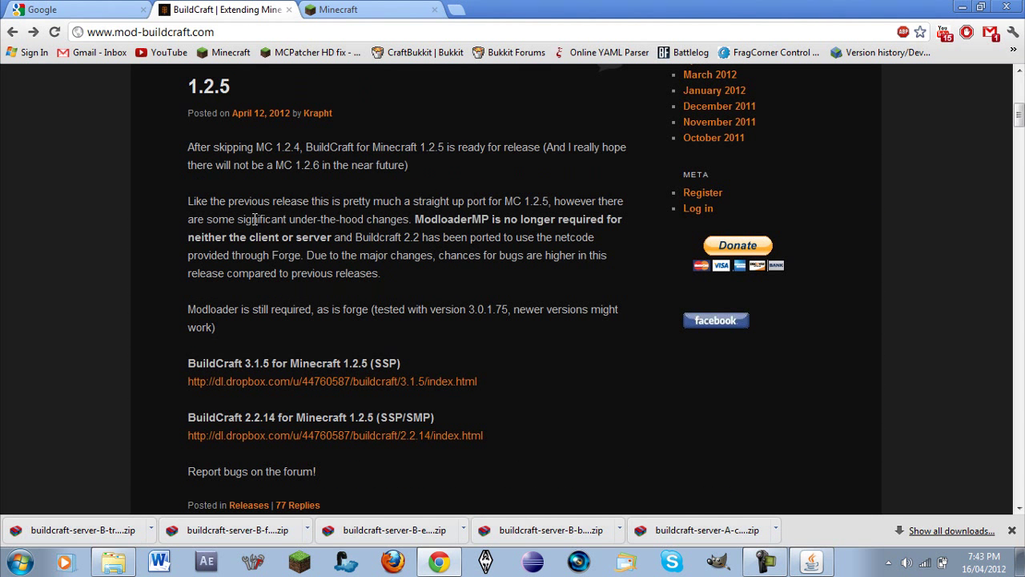
drag(200, 200, 535, 201)
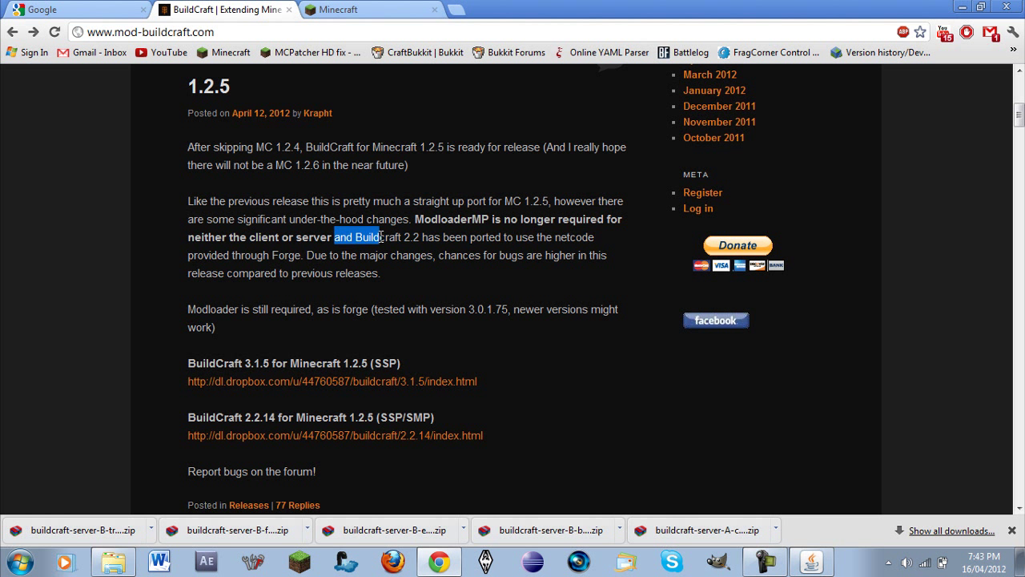
drag(381, 237, 408, 255)
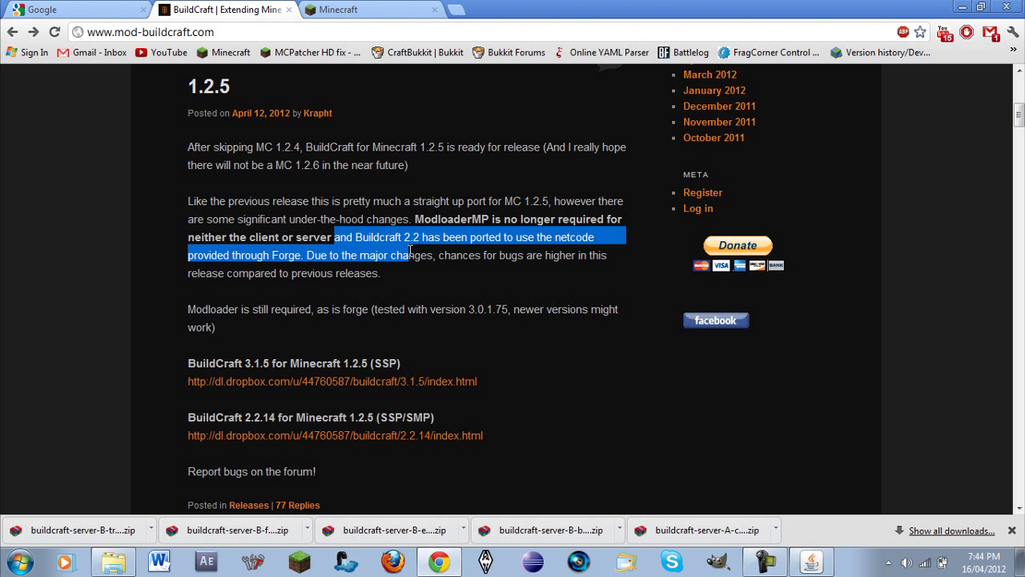
drag(409, 255, 484, 255)
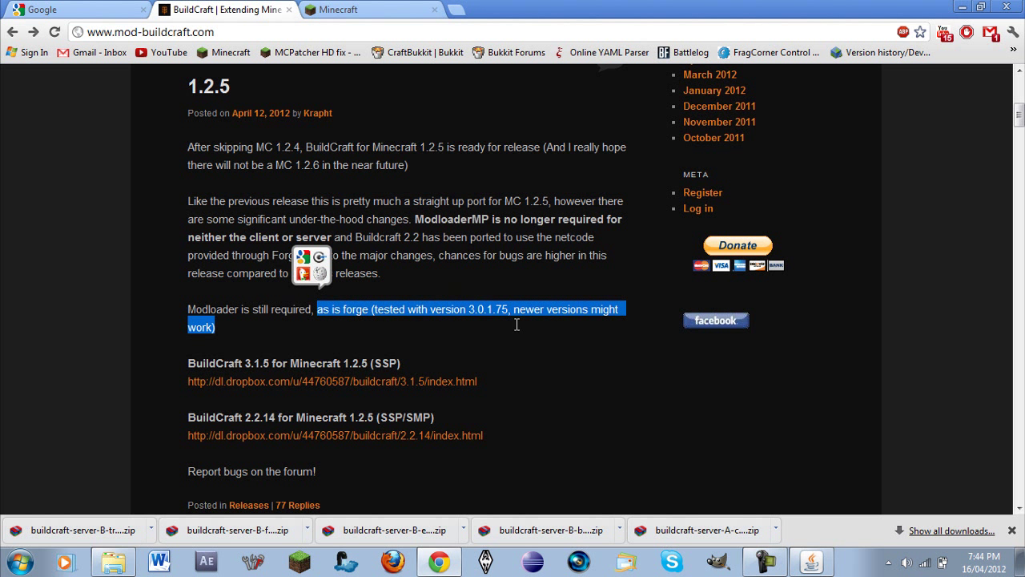
scroll(down, 3)
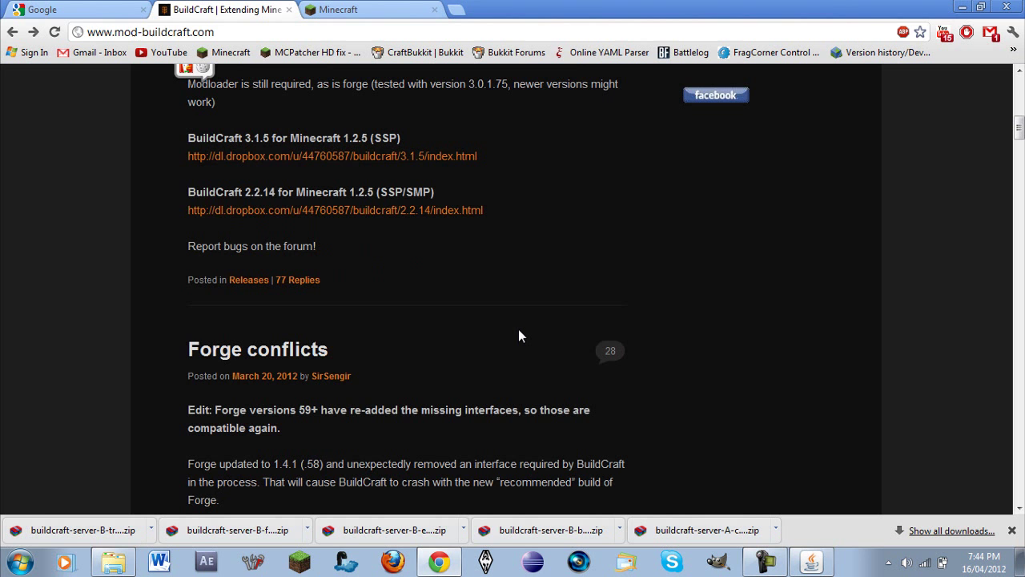
mouse_move(413, 393)
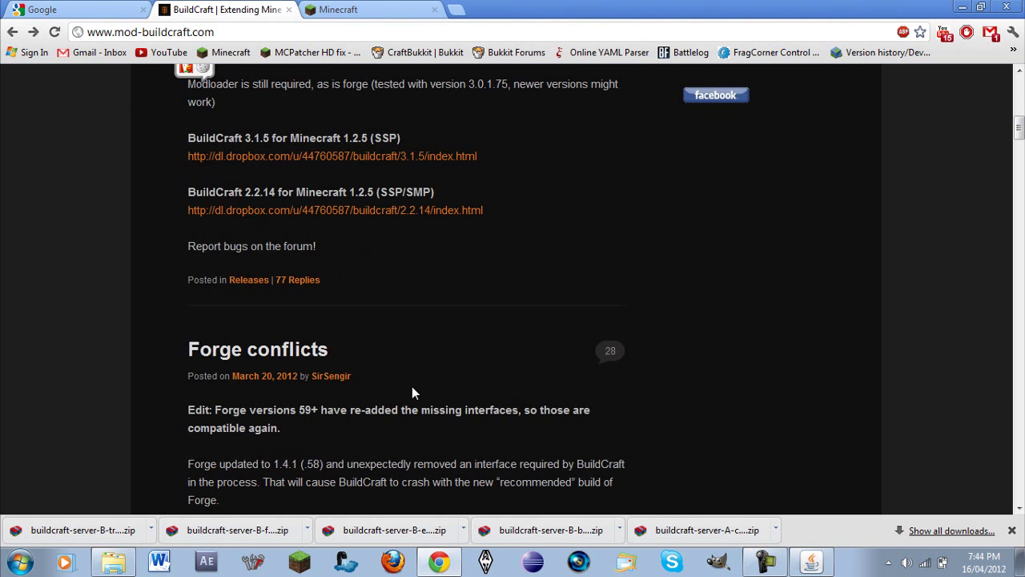
scroll(up, 3)
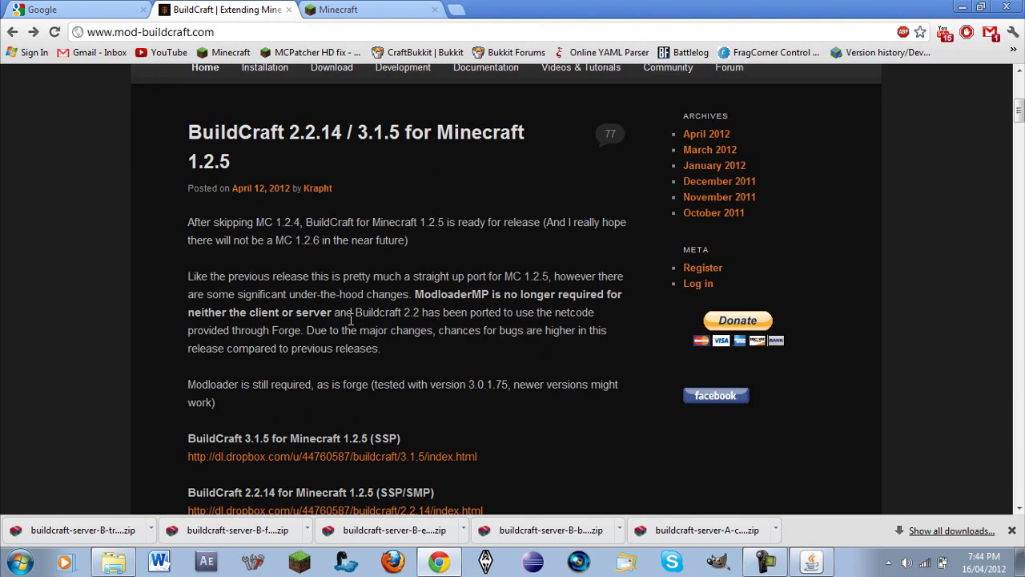
click(810, 561)
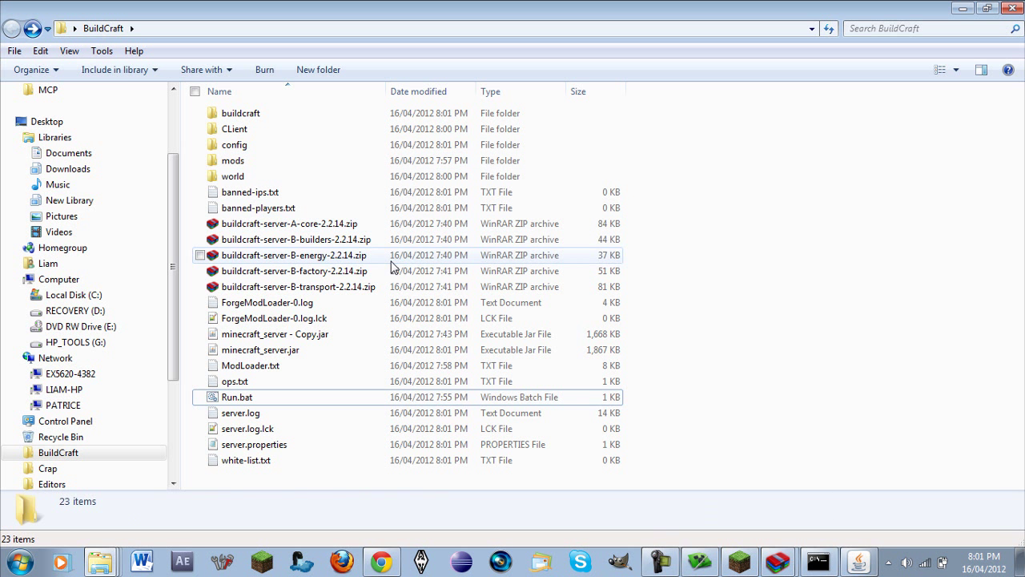
mouse_move(705, 419)
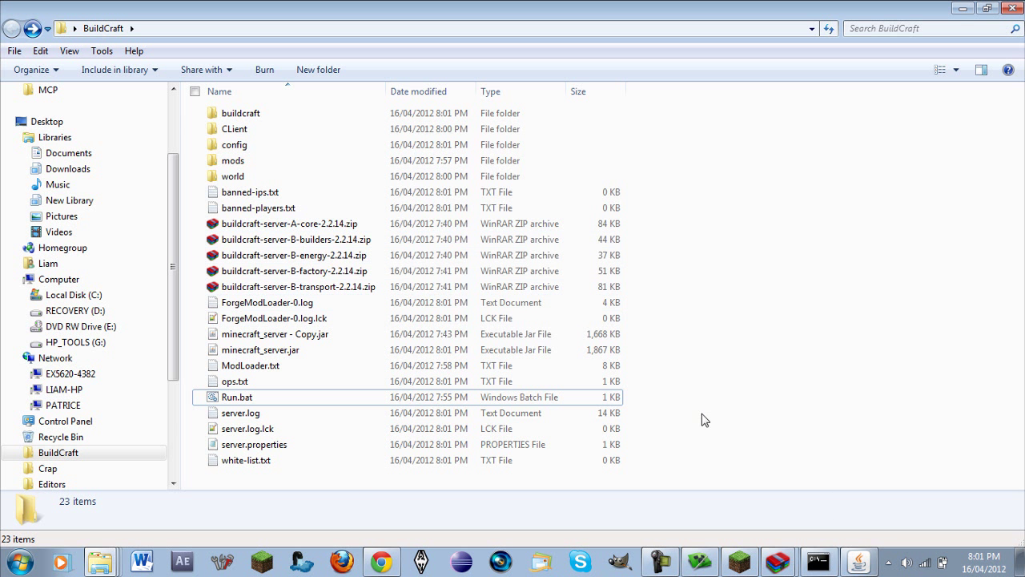
mouse_move(766, 290)
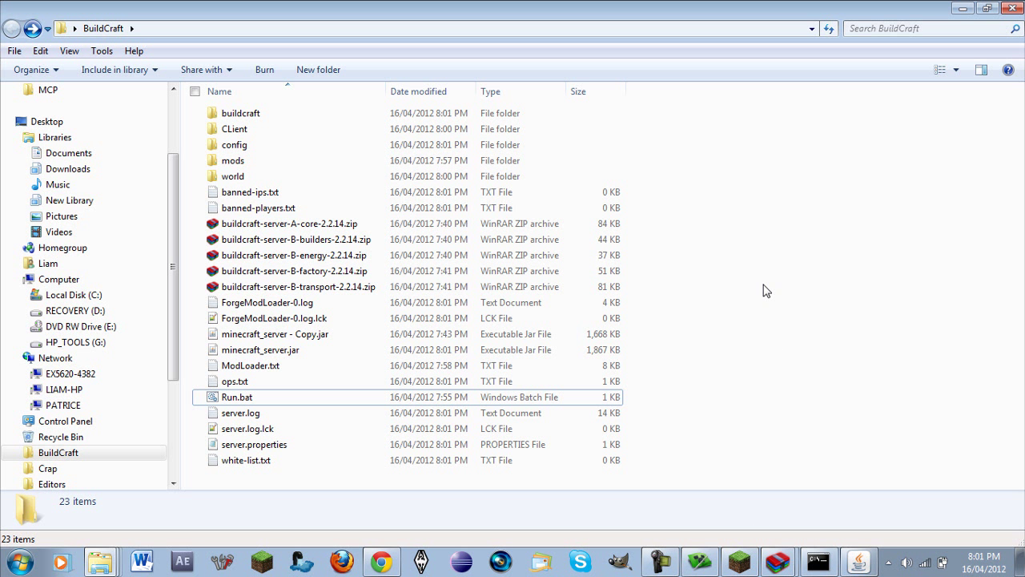
click(381, 561)
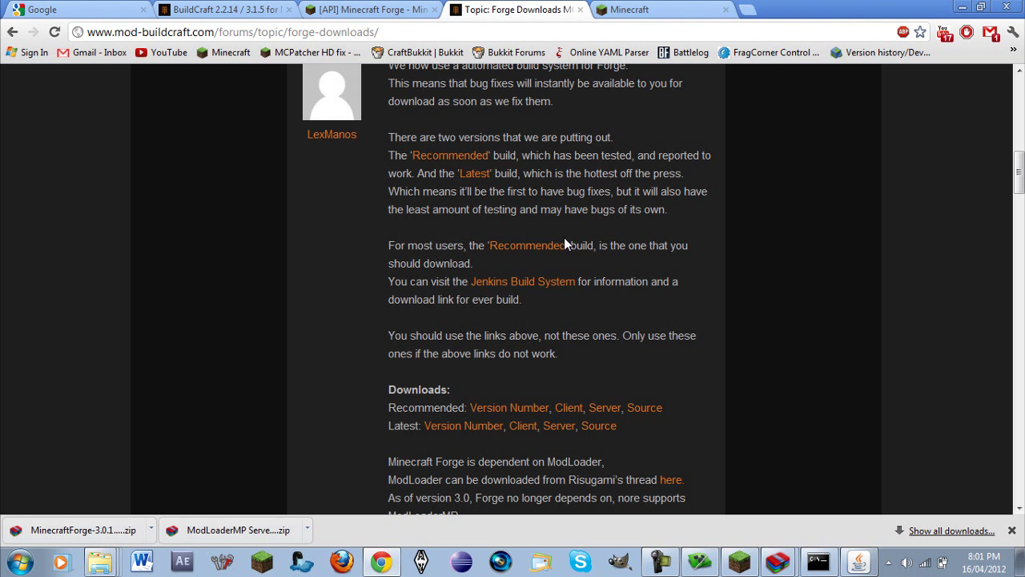
mouse_move(984, 519)
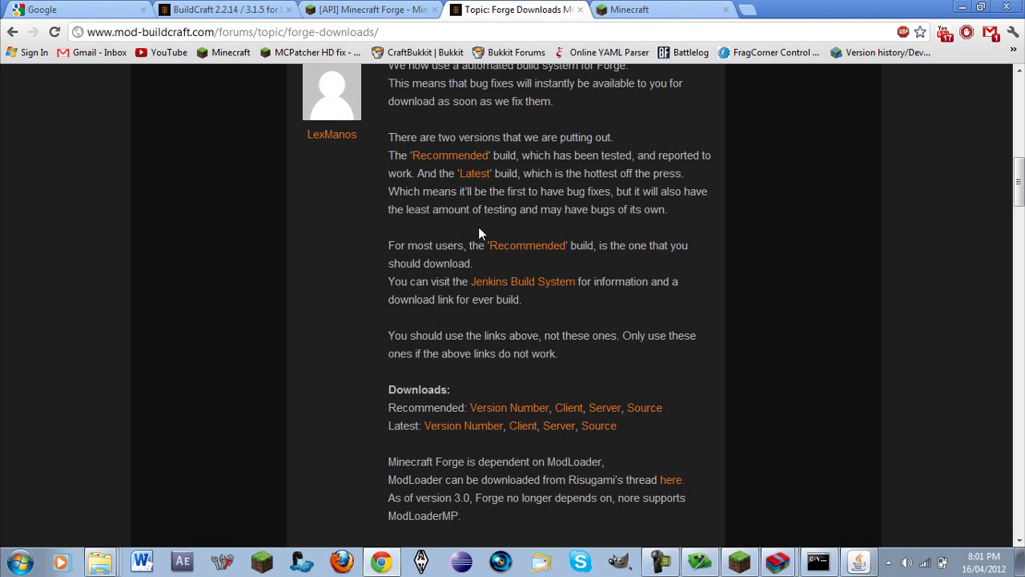
Step: Reread the Forge requirement text, look up 'forge', and bring up the server console showing six mods loaded
click(224, 10)
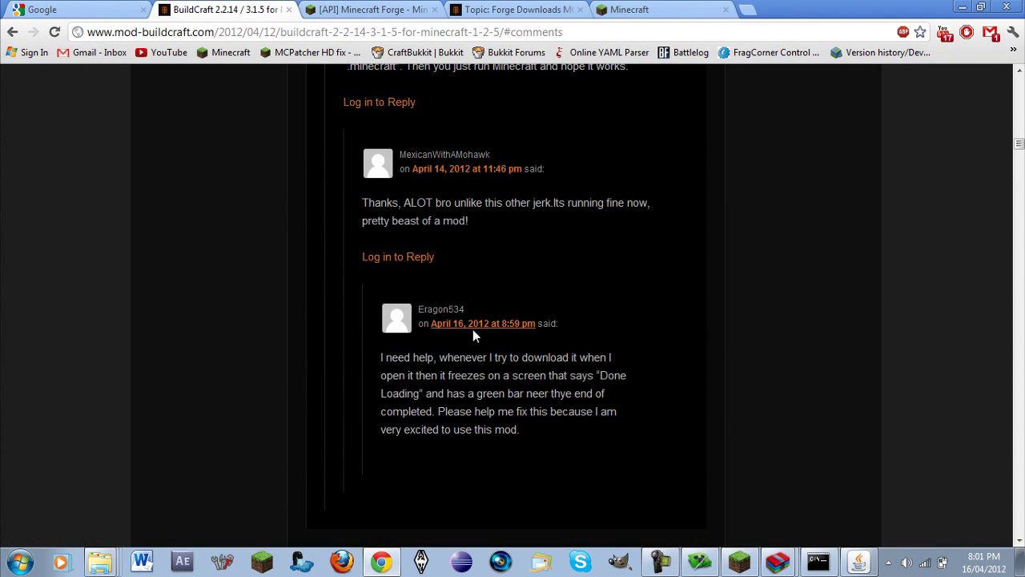
click(77, 10)
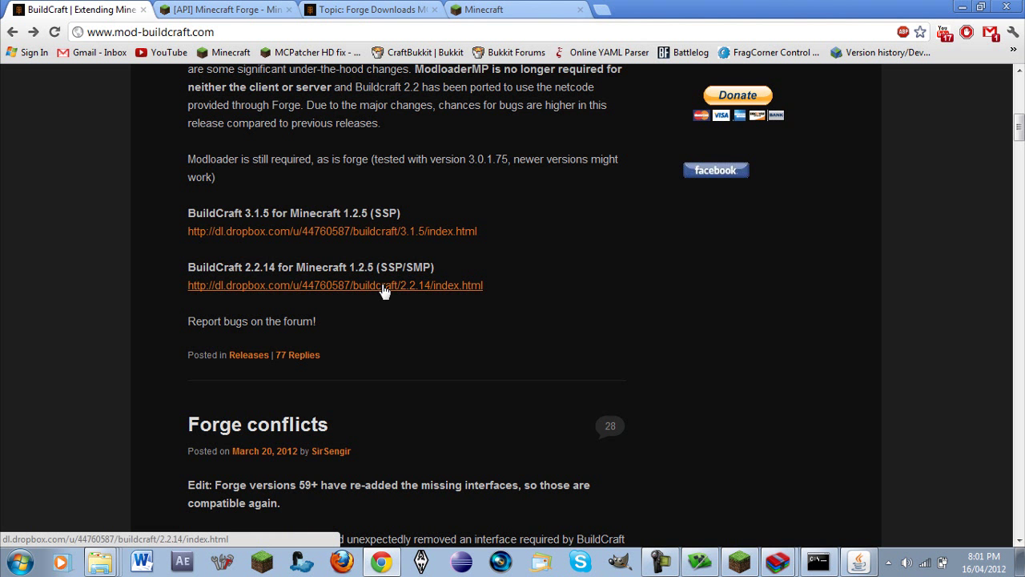
scroll(up, 3)
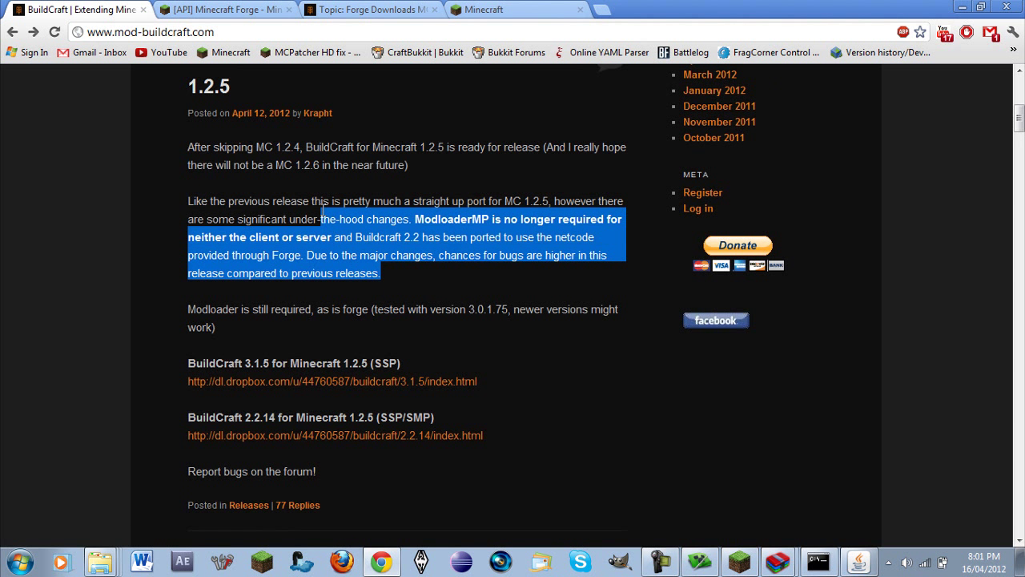
drag(292, 309, 217, 327)
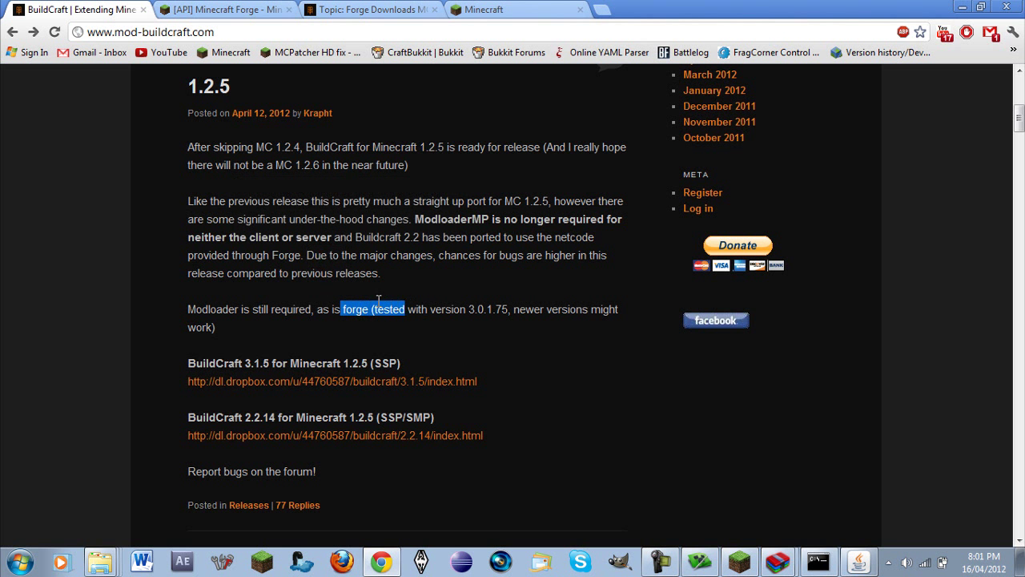
double_click(356, 309)
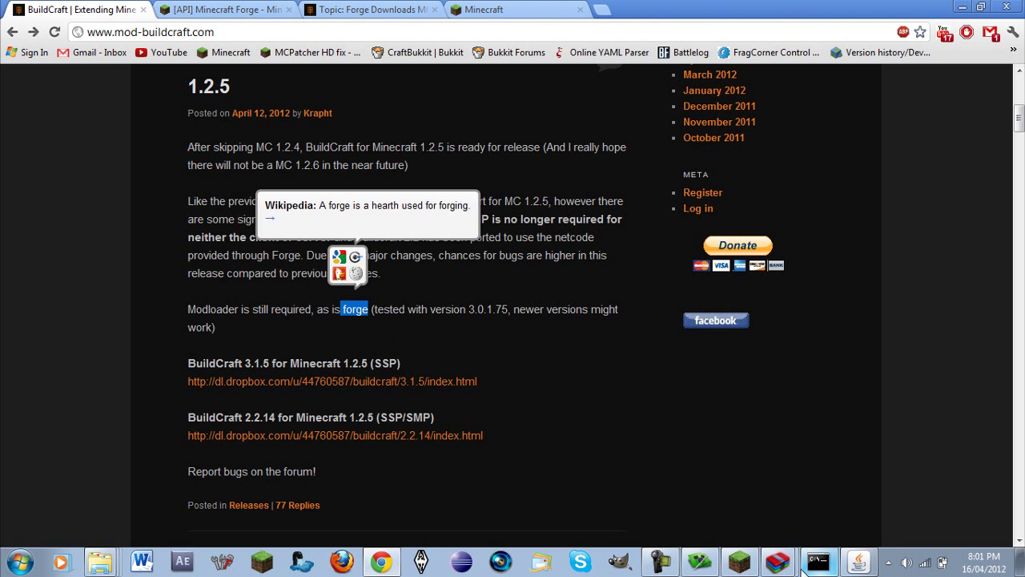
click(817, 561)
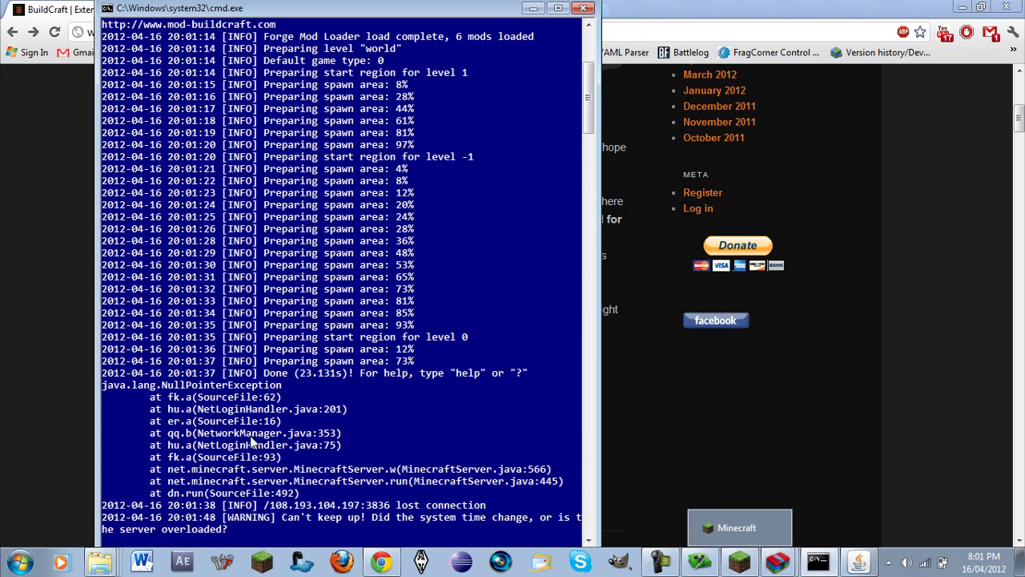
mouse_move(256, 496)
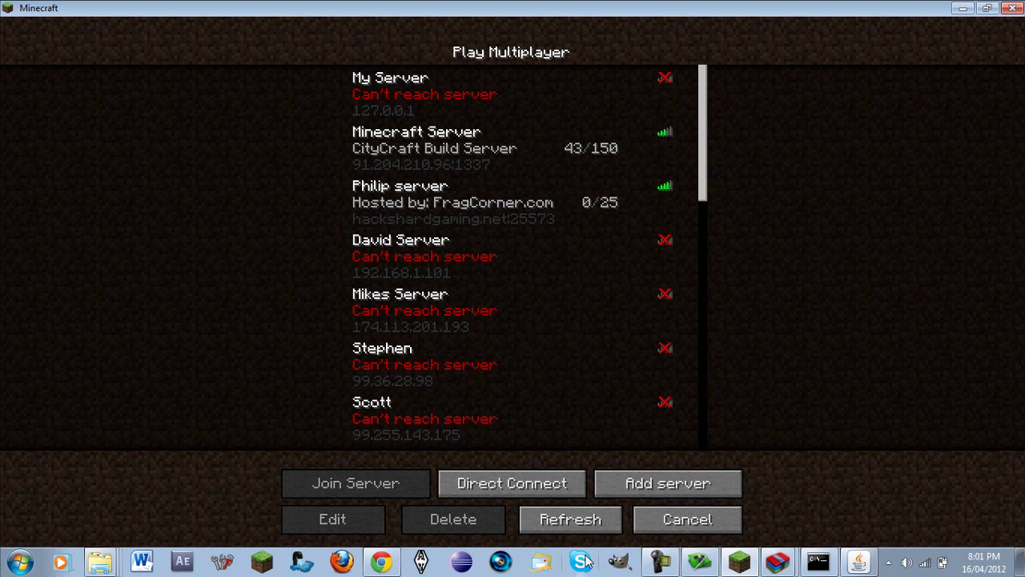
Step: Join My Server (127.0.0.1) and spawn into the snowy taiga at night
click(571, 519)
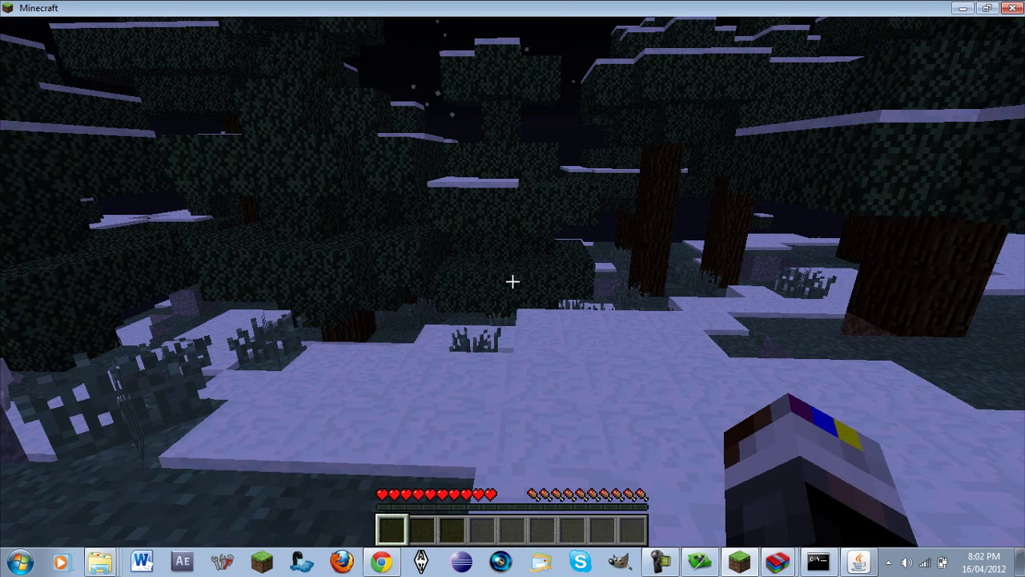
Step: Toggle the inventory while receiving the stack of 64 of item 4306 from the server
key(e)
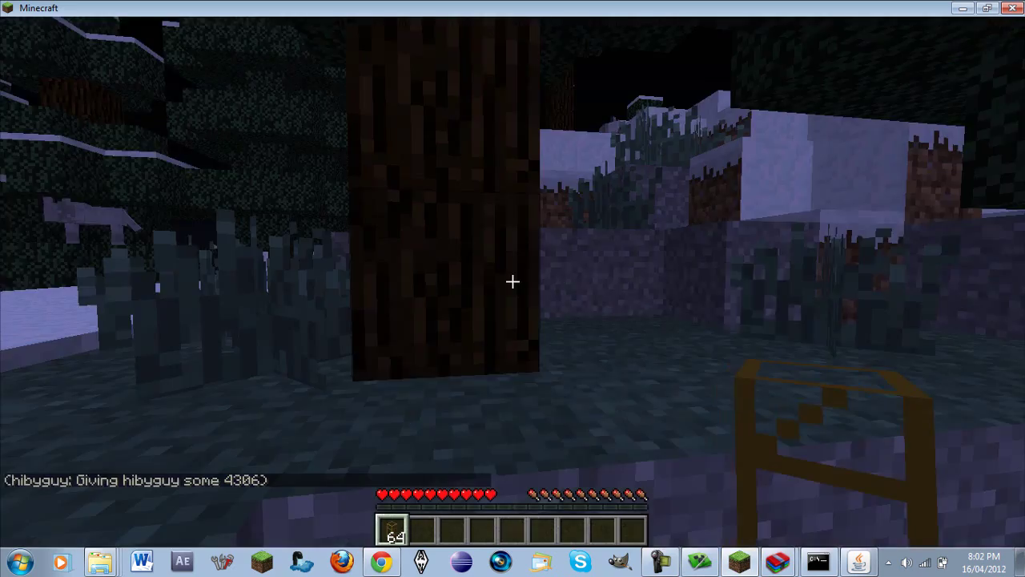
mouse_move(512, 282)
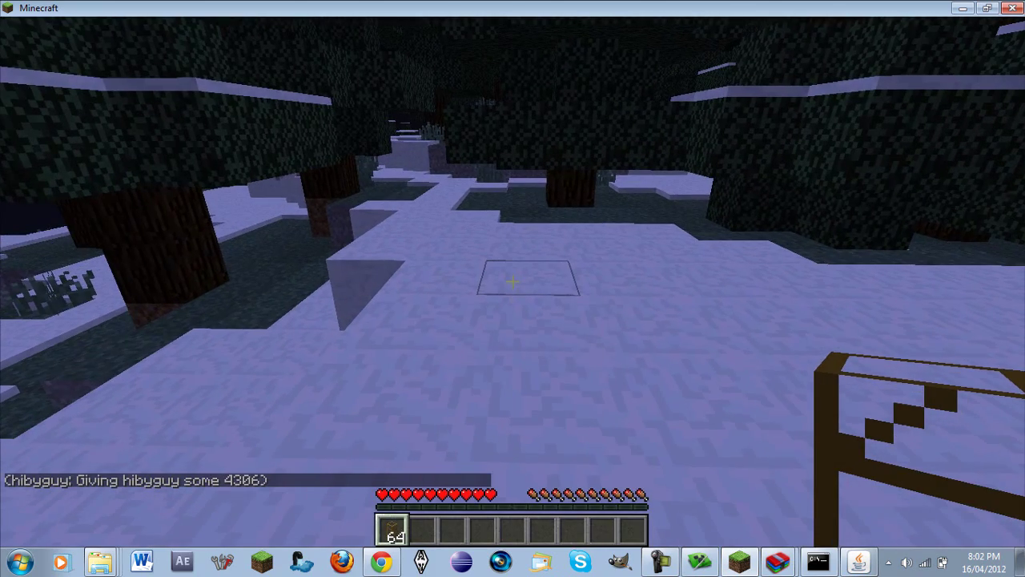
key(e)
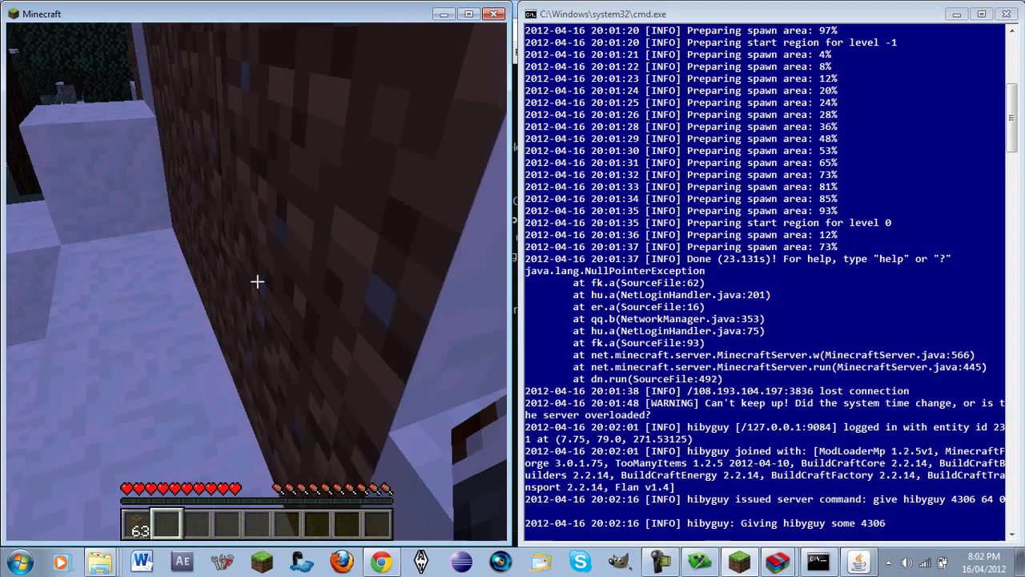
Step: Check the inventory and pause menu, then return to the game via Back to Game
key(e)
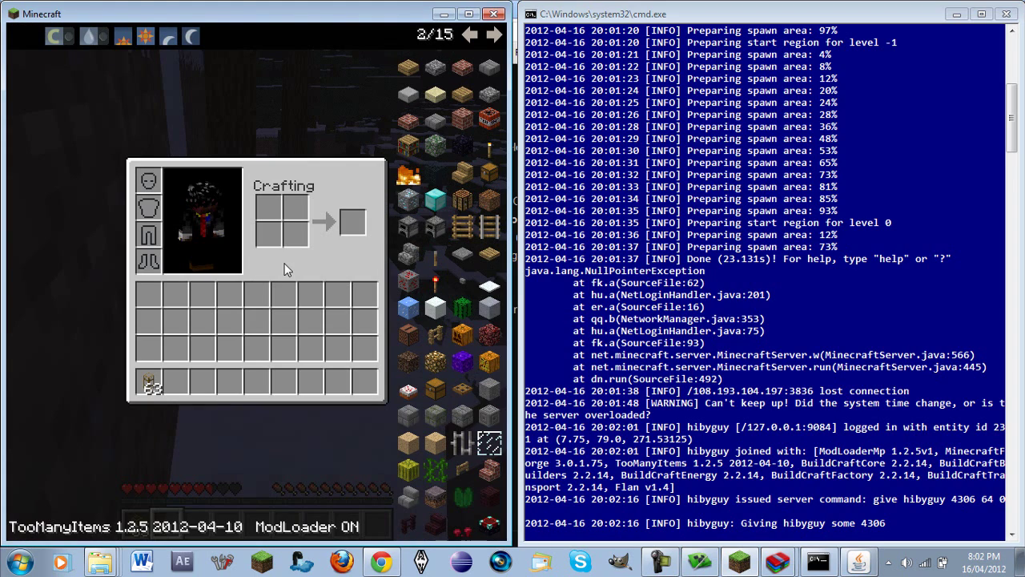
key(Escape)
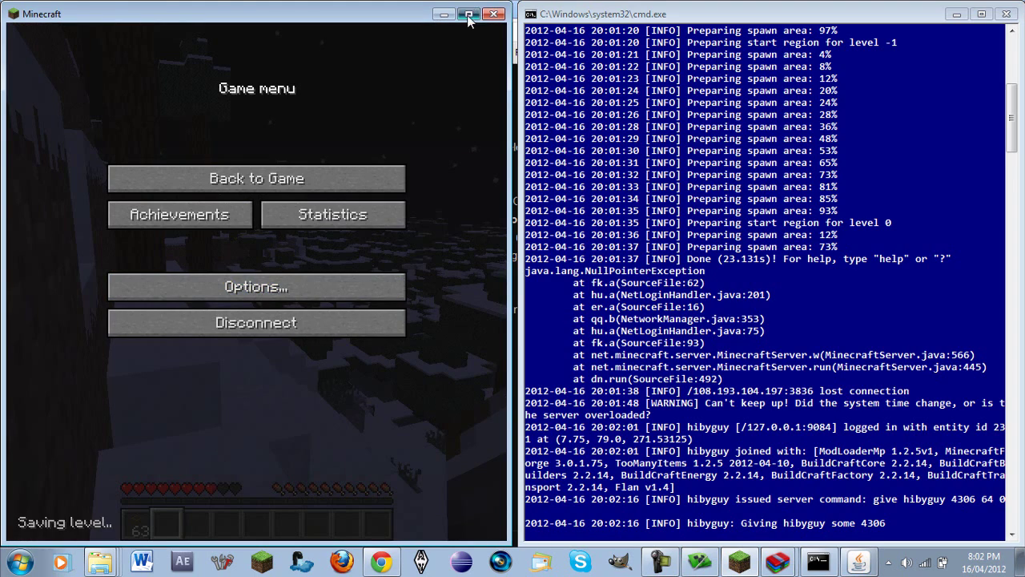
click(468, 13)
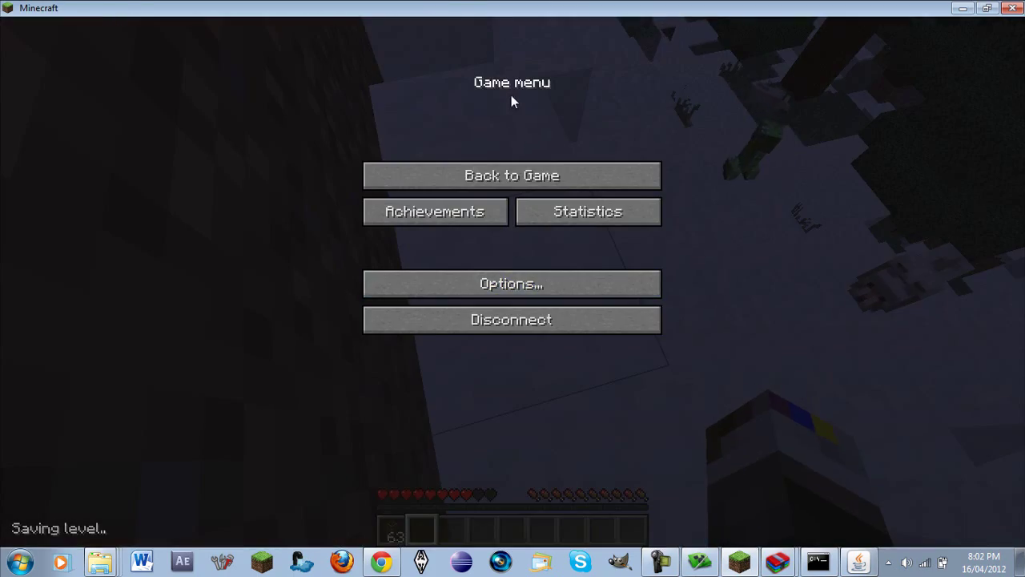
click(511, 175)
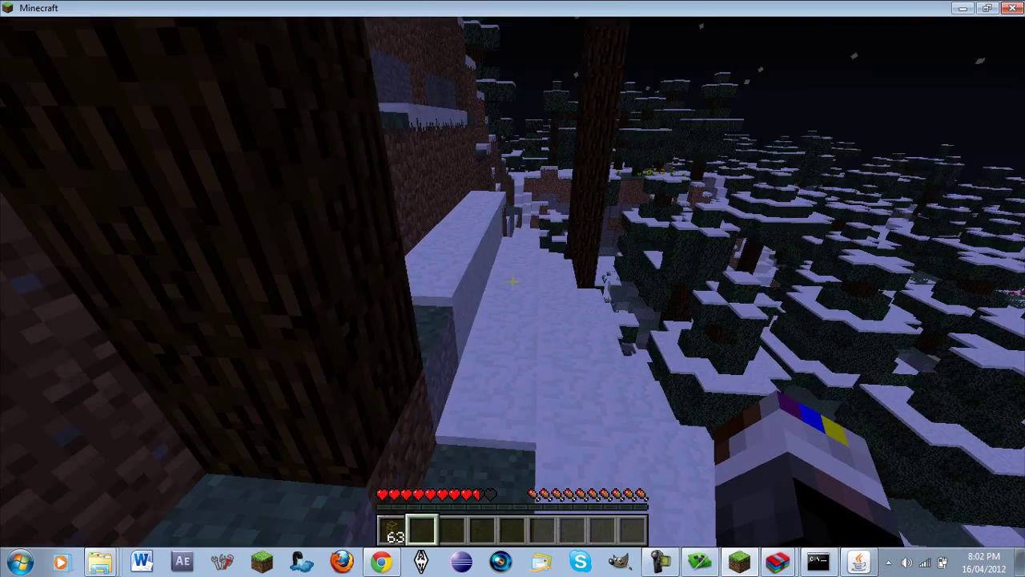
mouse_move(513, 289)
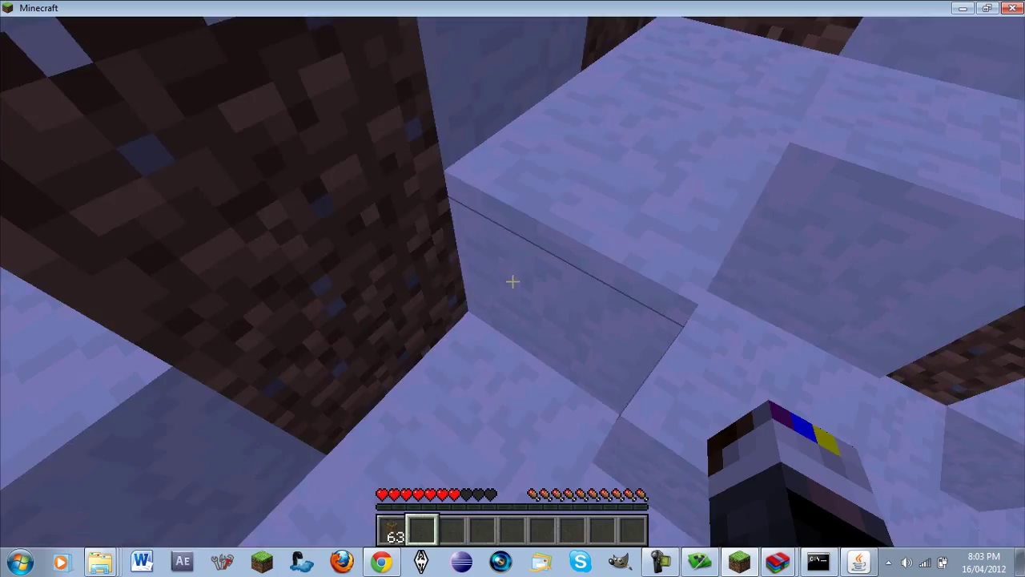
mouse_move(512, 282)
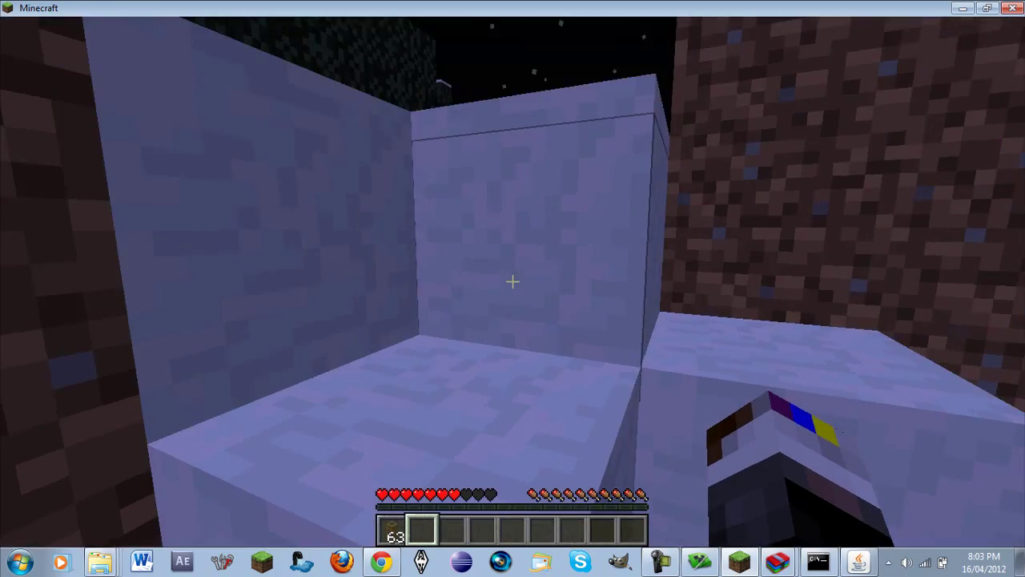
mouse_move(512, 288)
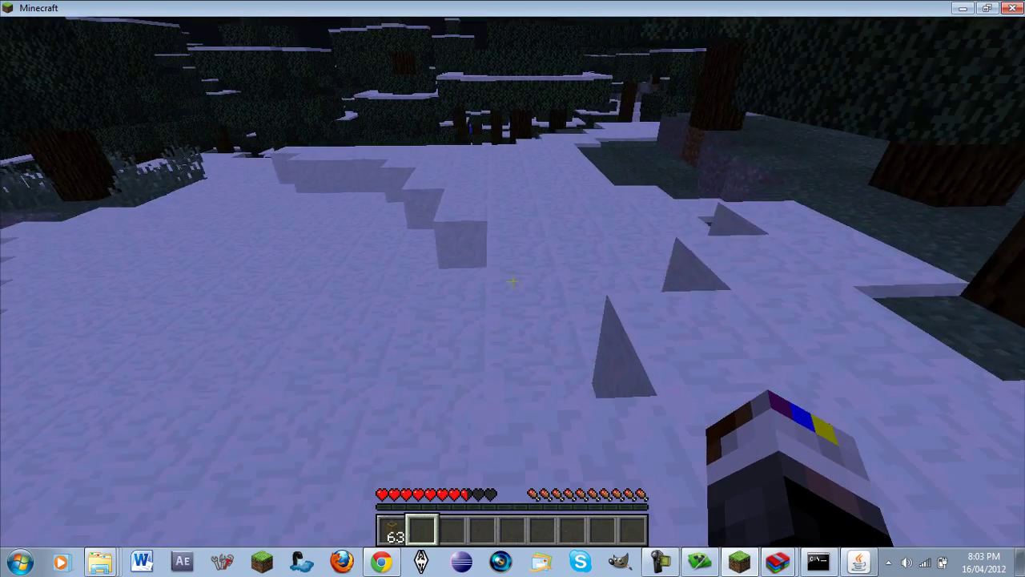
mouse_move(513, 288)
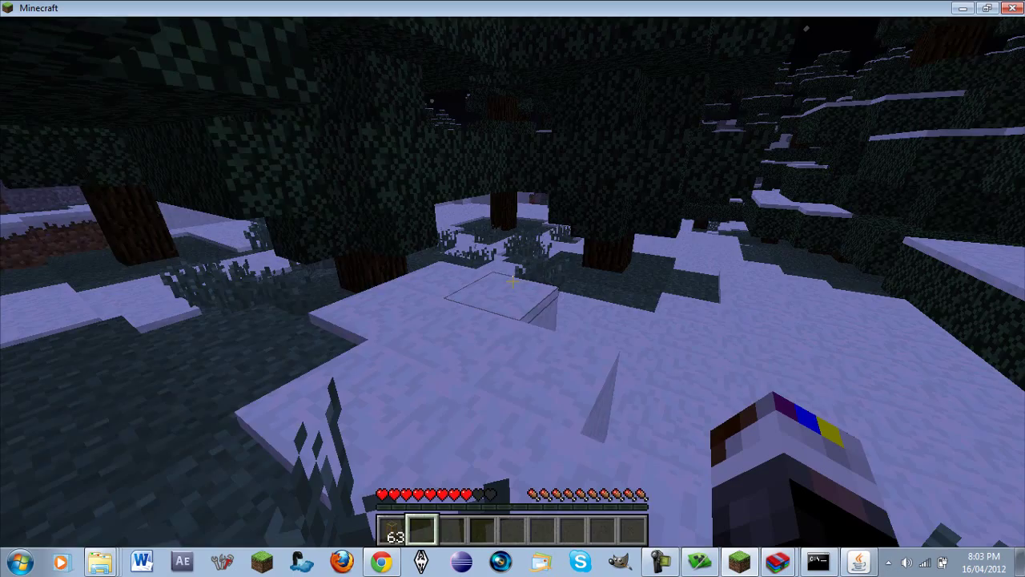
mouse_move(512, 289)
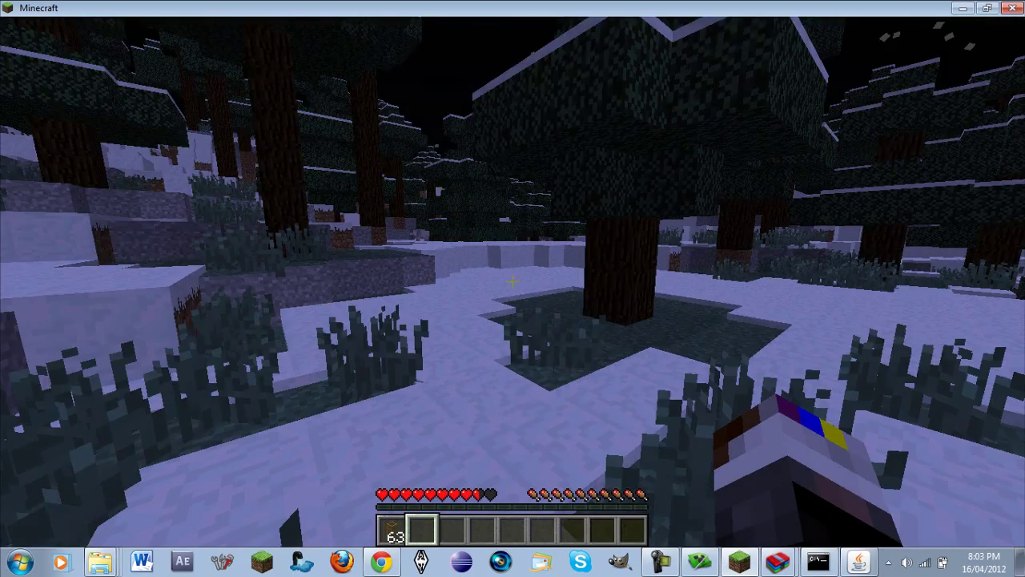
mouse_move(513, 289)
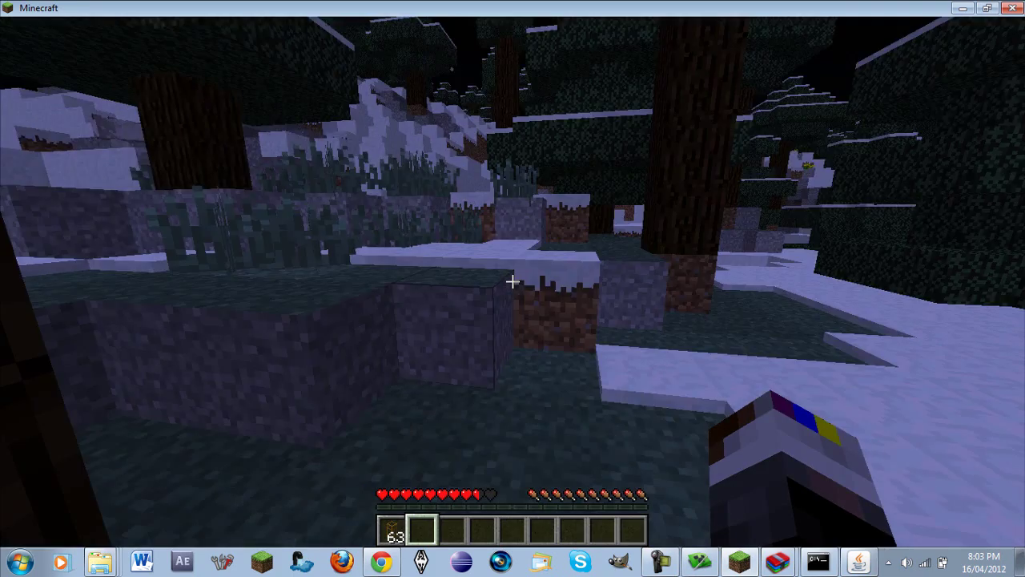
mouse_move(513, 289)
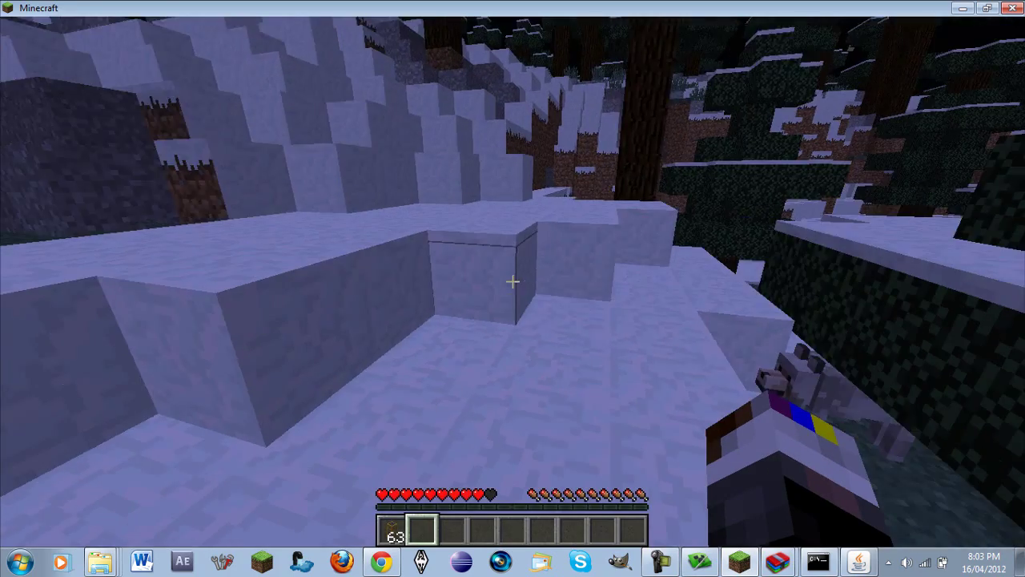
mouse_move(512, 288)
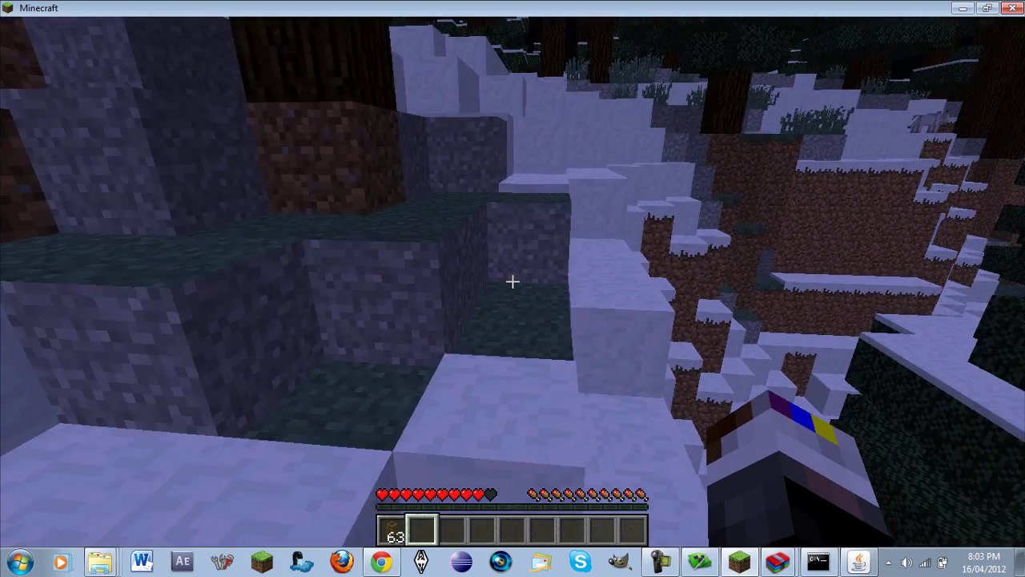
mouse_move(512, 282)
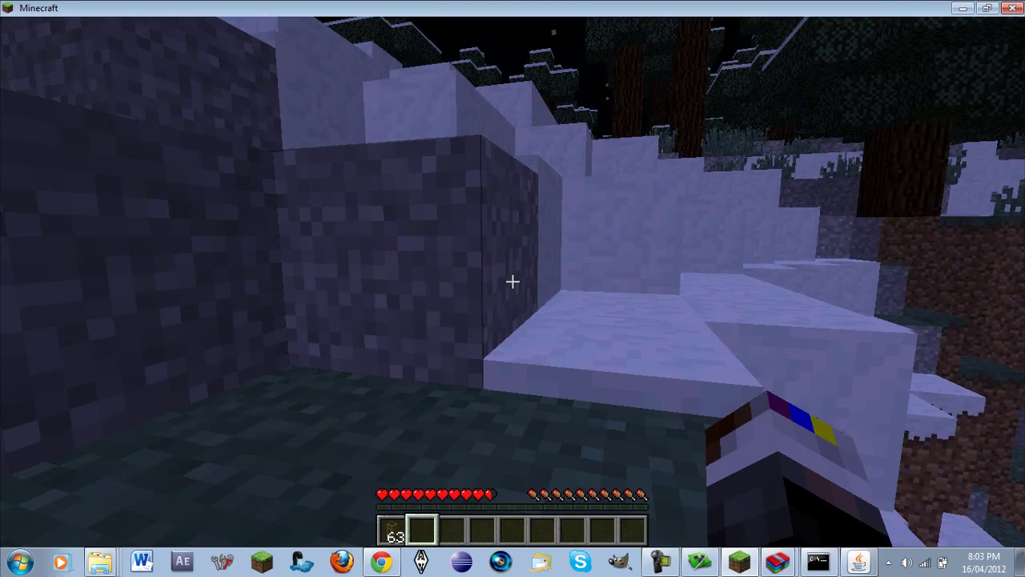
Step: Bring up the inventory with the TooManyItems catalogue after roaming the taiga
key(e)
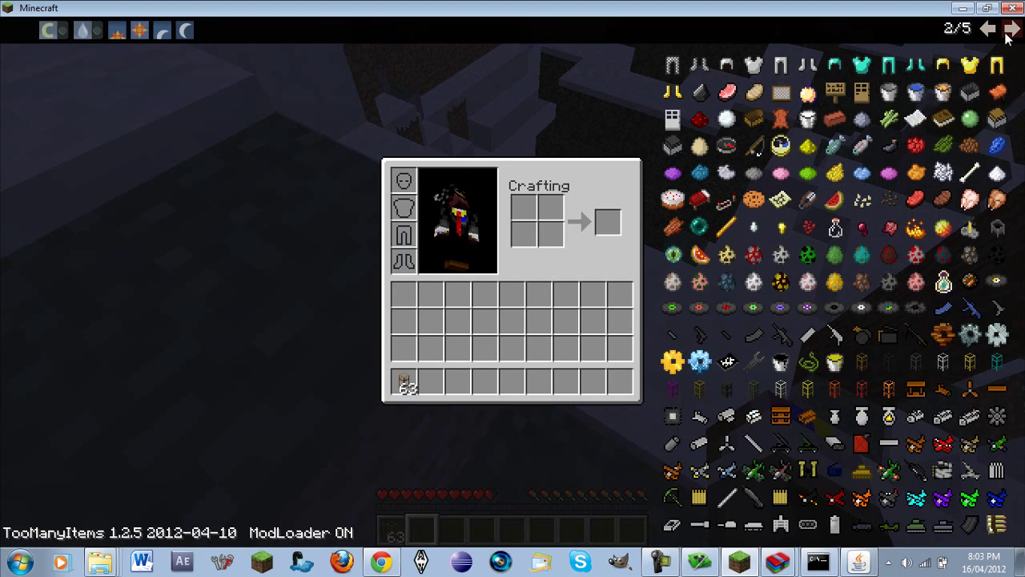
Step: Page forward and back through the TooManyItems catalogue, including potions and weapons
click(1013, 29)
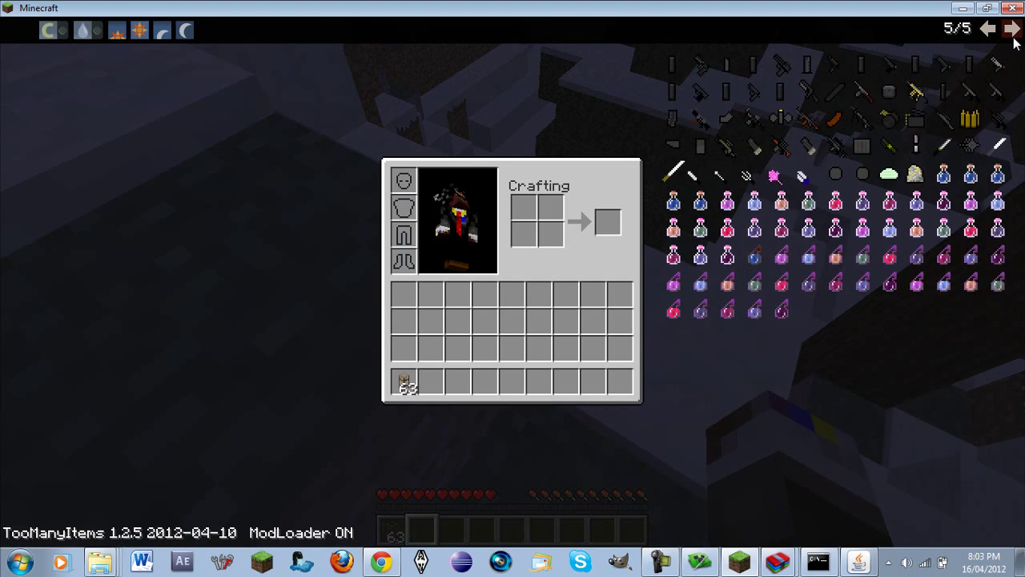
click(987, 29)
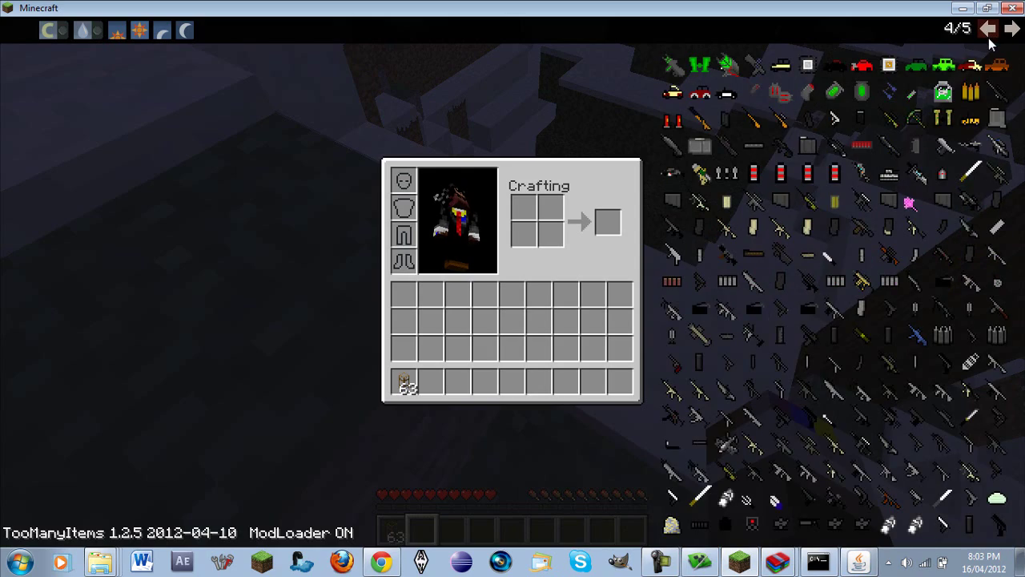
click(991, 28)
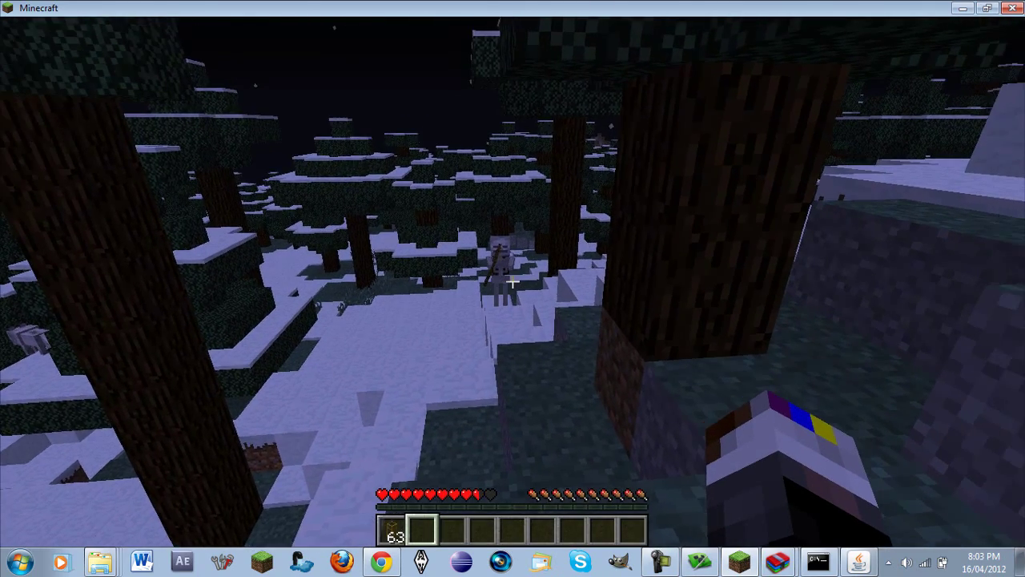
mouse_move(512, 288)
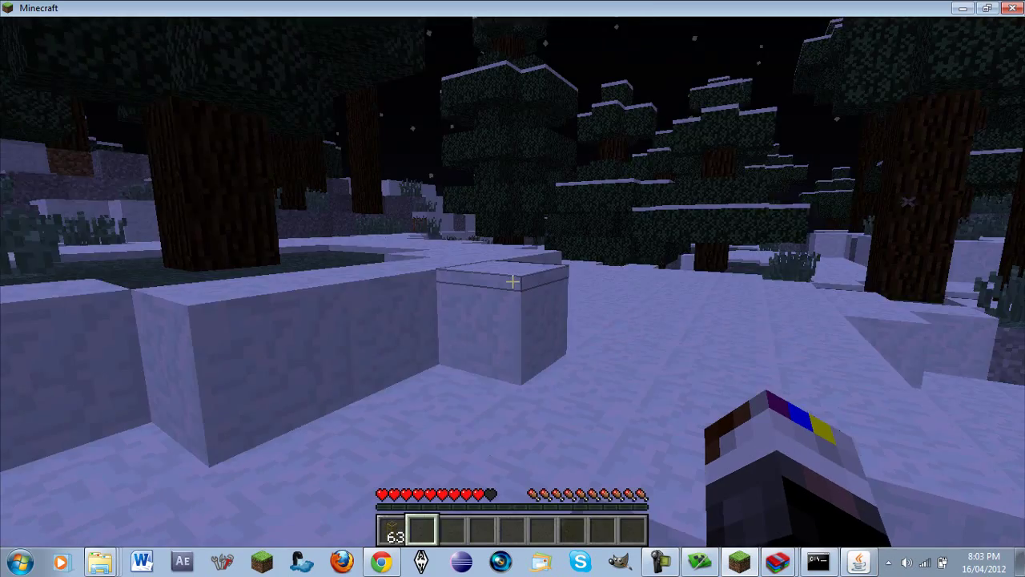
Step: Pause the game so the Game menu shows with MCPatcher on top
key(e)
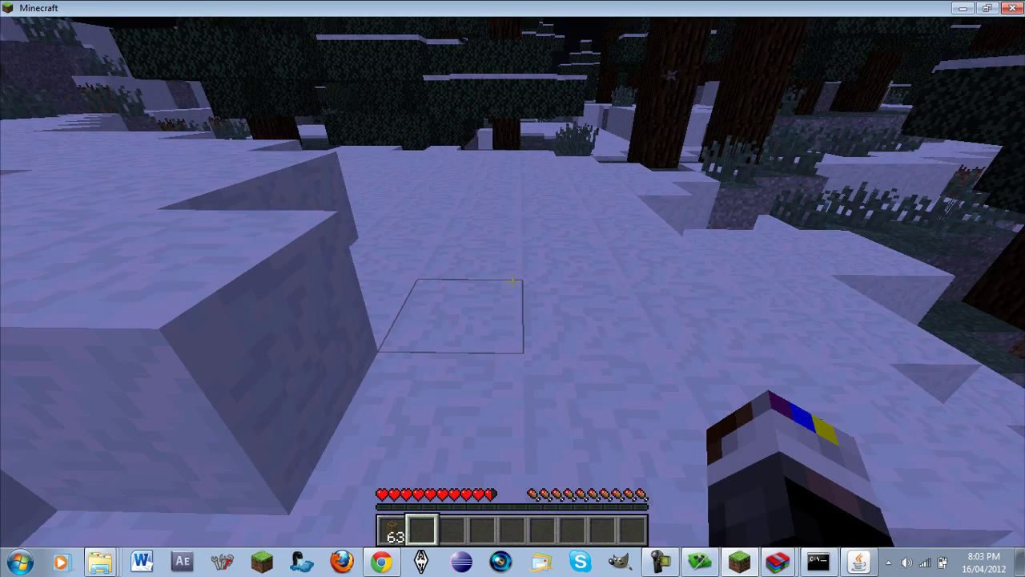
mouse_move(512, 281)
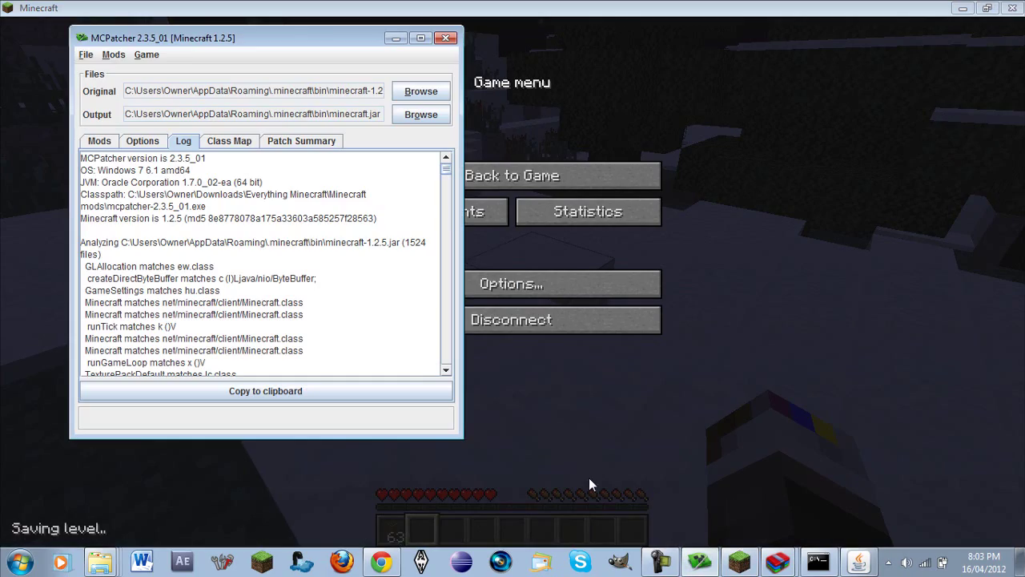
Step: Review the Mods list, inspecting the ModLoaderMP 1.2.5 v1 and MinecraftForge-3.0.1.75-Client entries
click(99, 141)
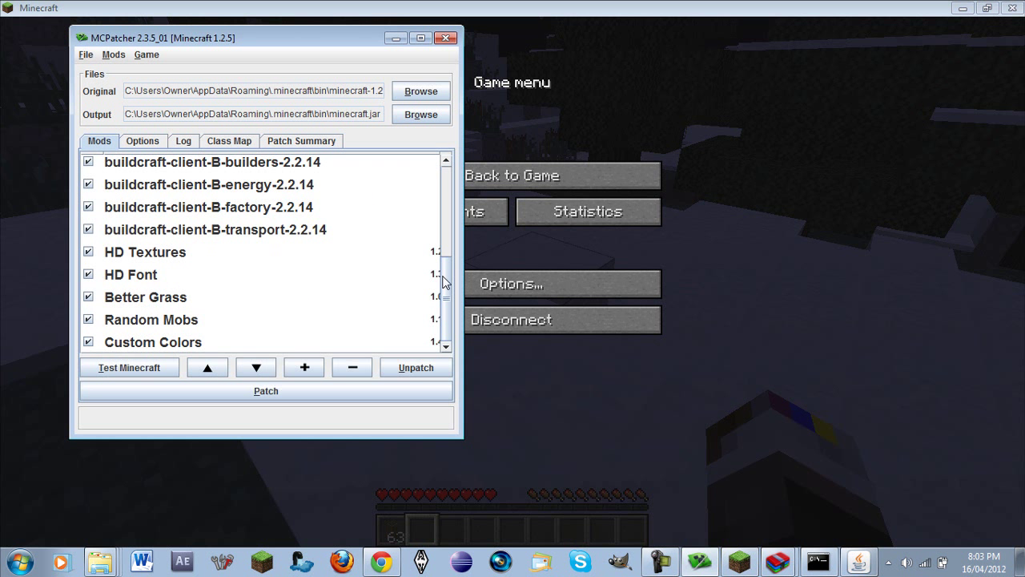
scroll(up, 3)
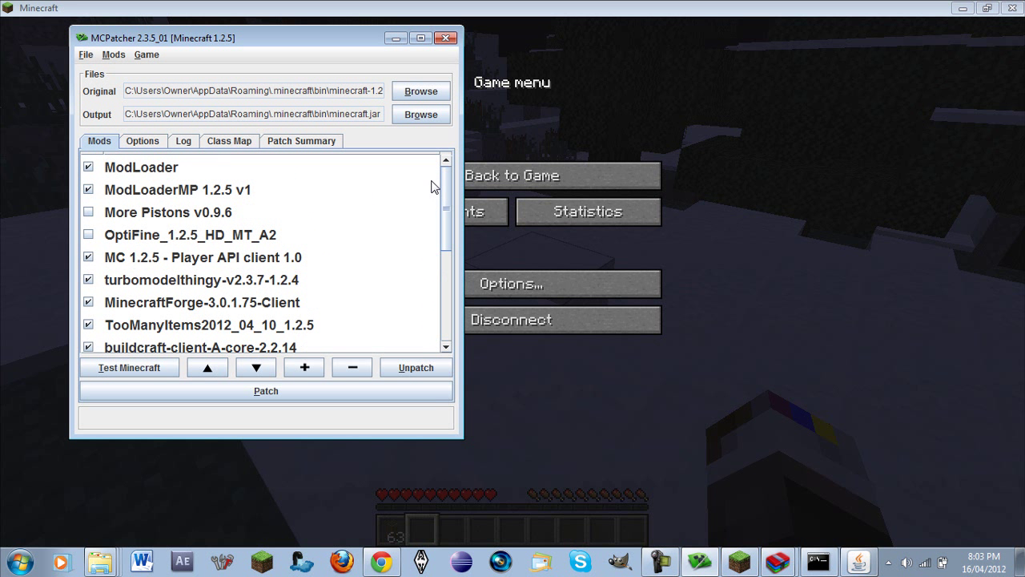
click(177, 189)
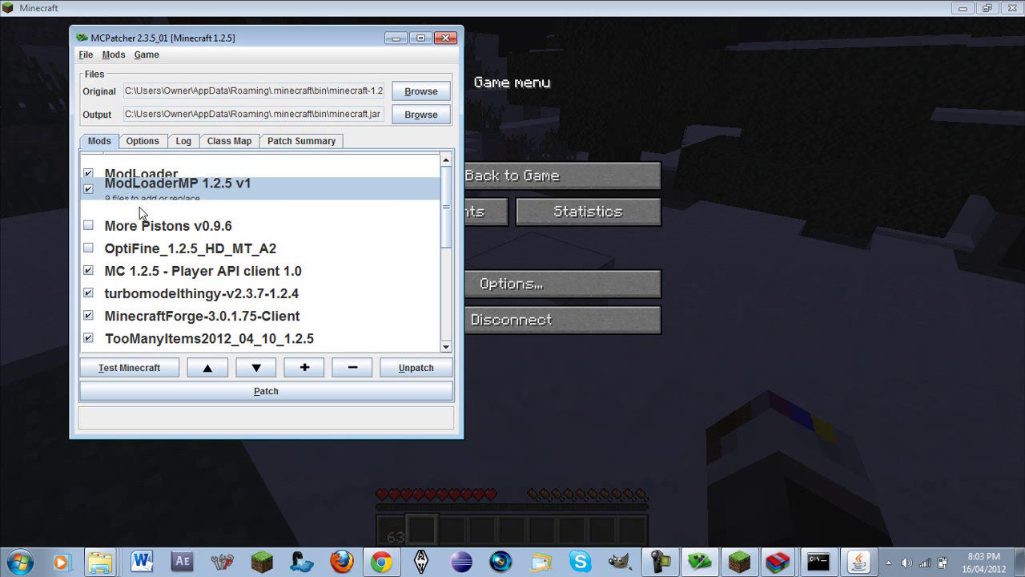
click(200, 308)
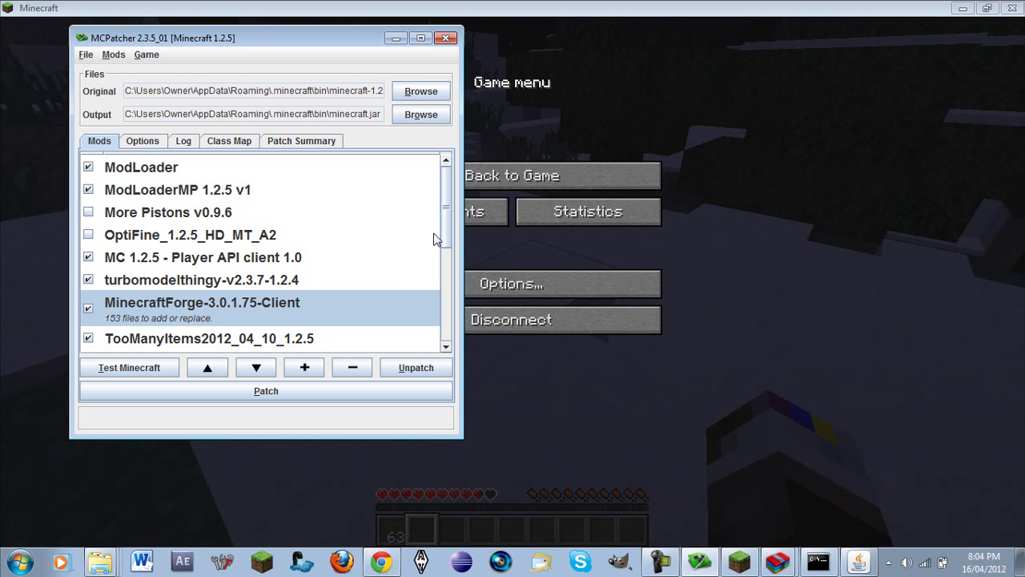
scroll(down, 3)
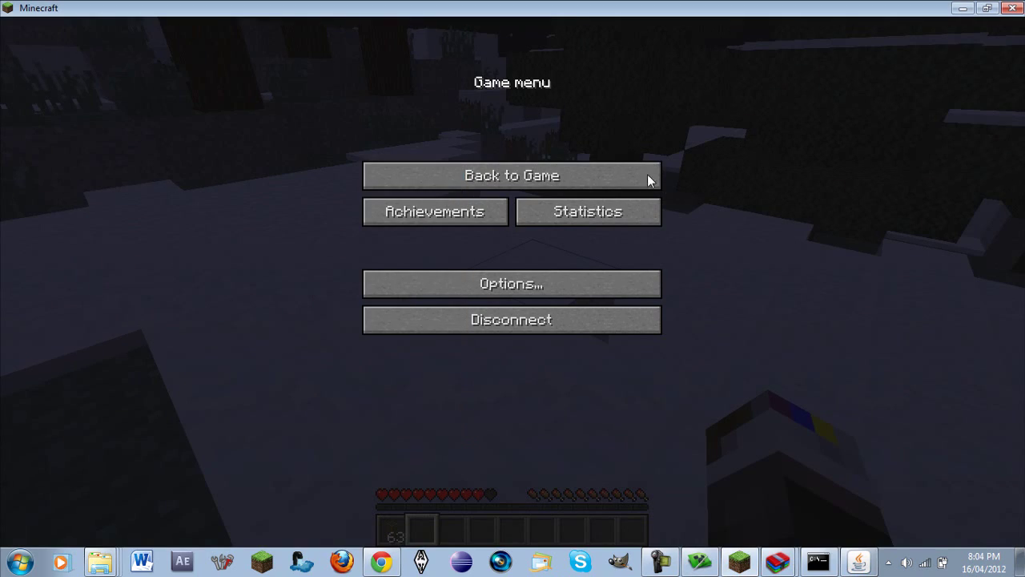
Step: Resume playing in the snowy taiga via Back to Game
click(511, 174)
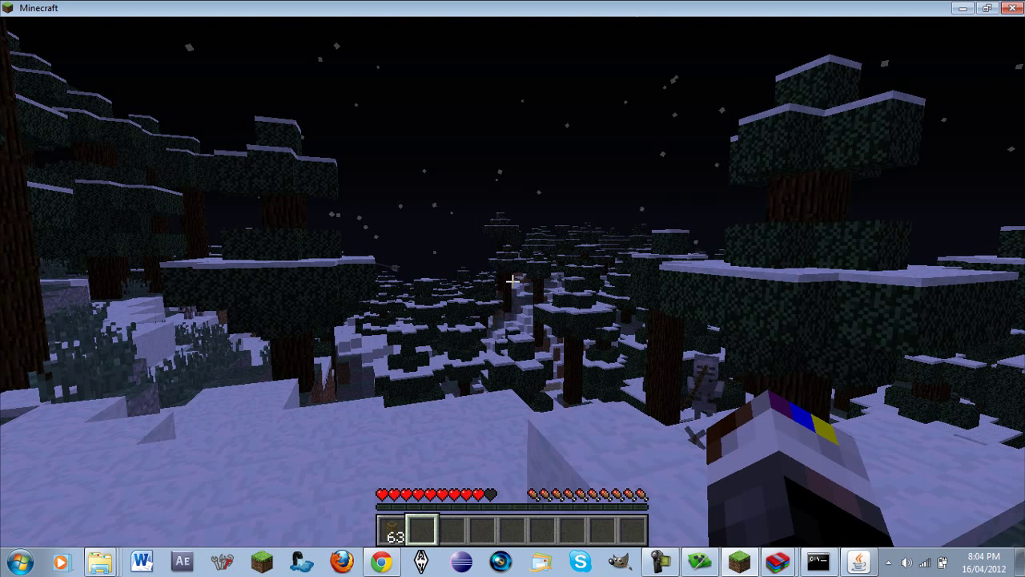